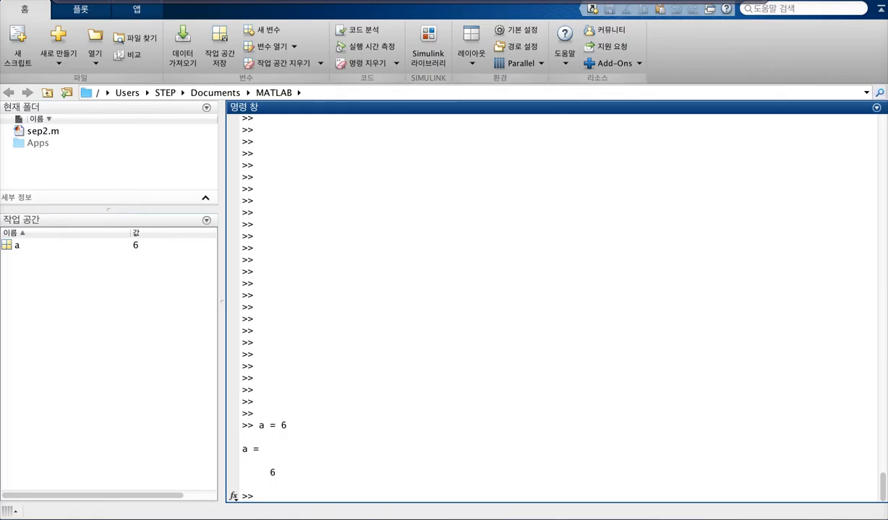
Reassign a from 6 to 5, first with a semicolon to suppress output, then echoed
type("a =")
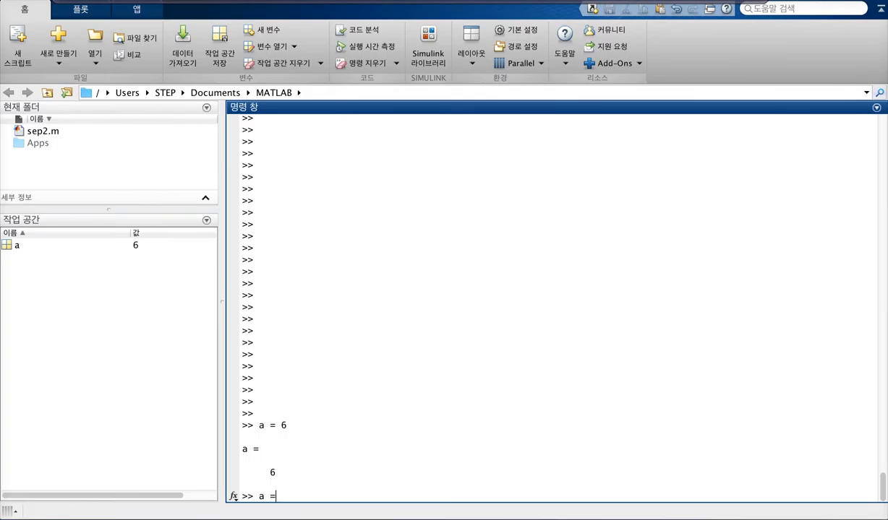
type("5;")
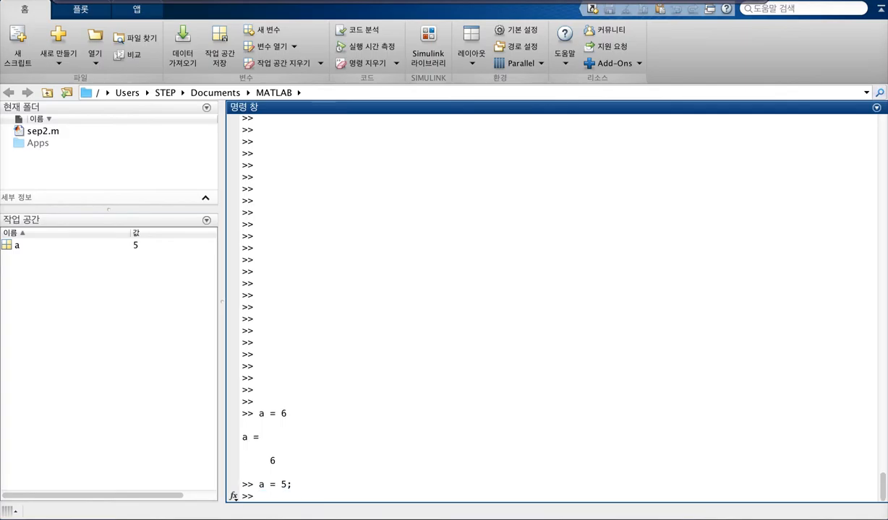
type("a = 5")
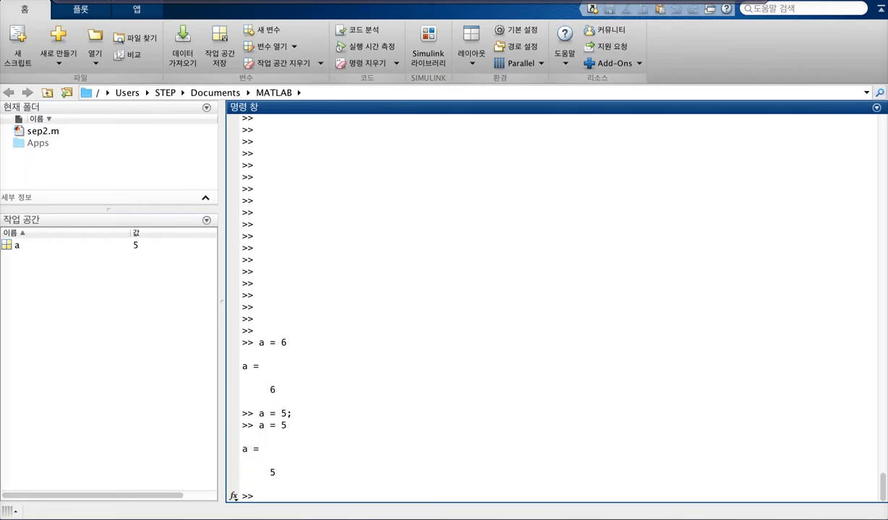
left_click_drag(257, 425, 278, 474)
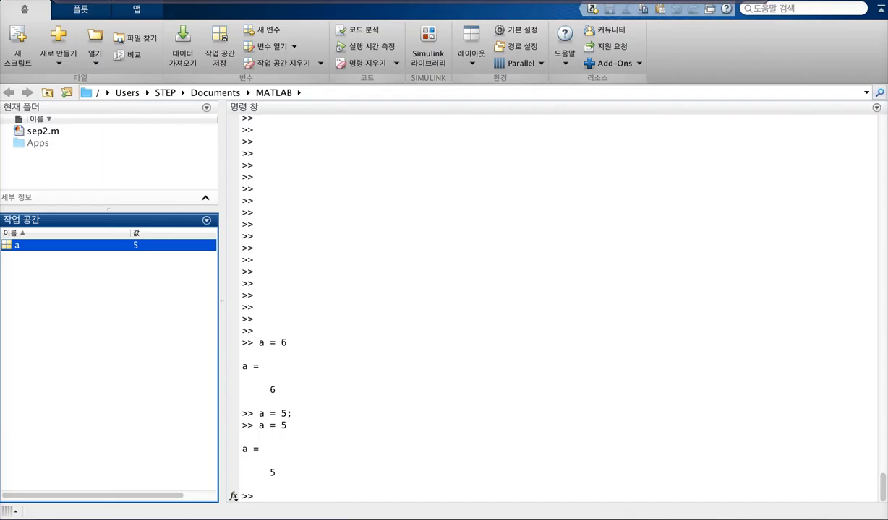
mouse_move(327, 497)
type("b = 10")
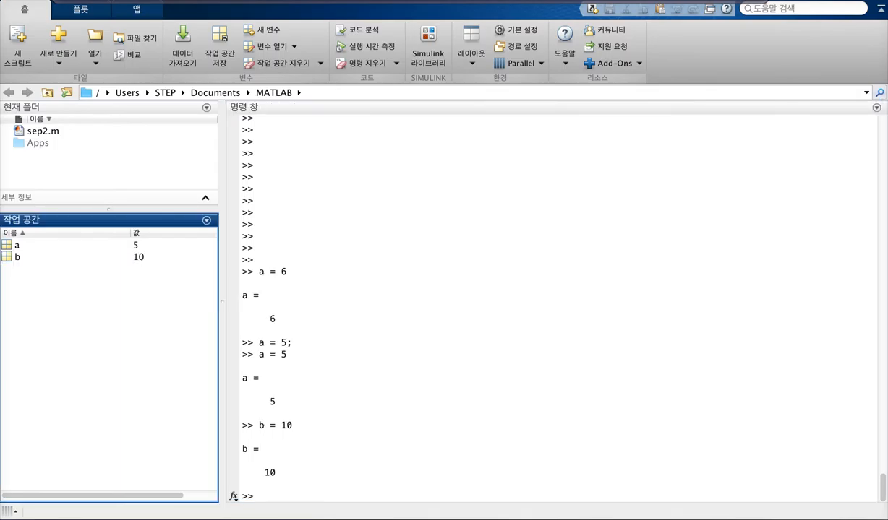
Define b = 10 and compute c = a * b giving 50
left_click(18, 257)
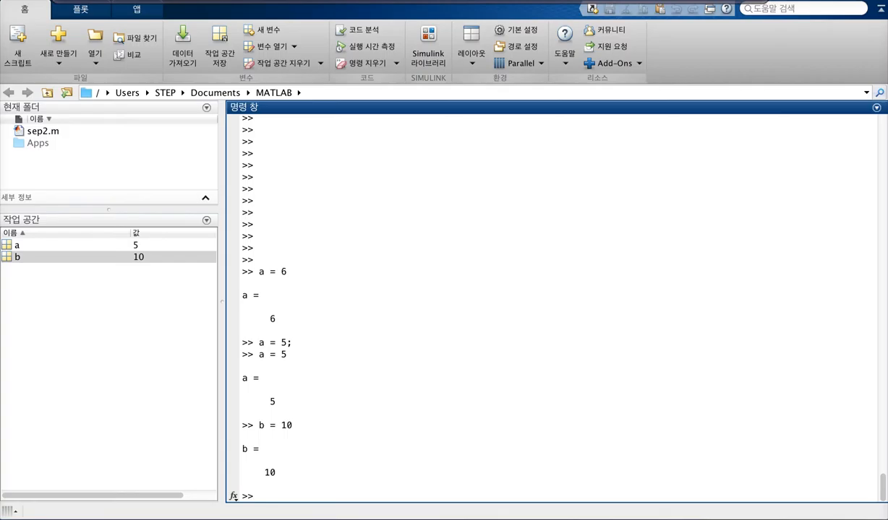
type("re")
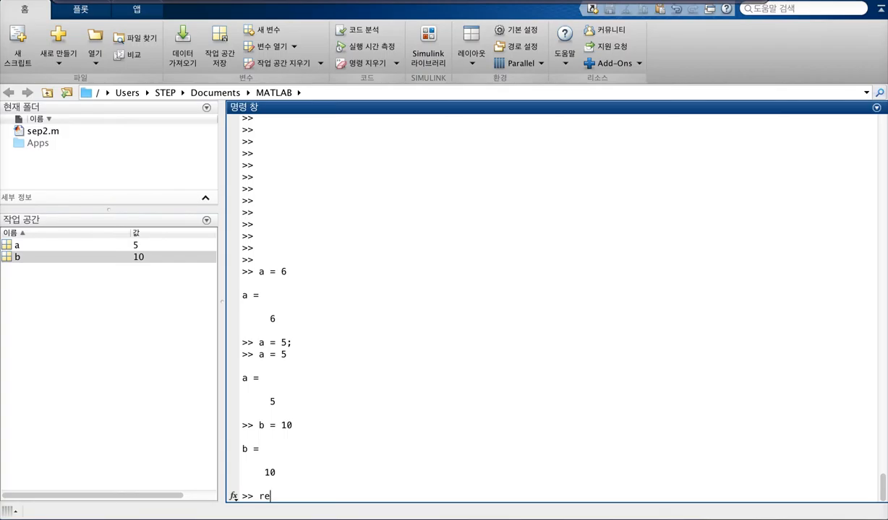
type("b =")
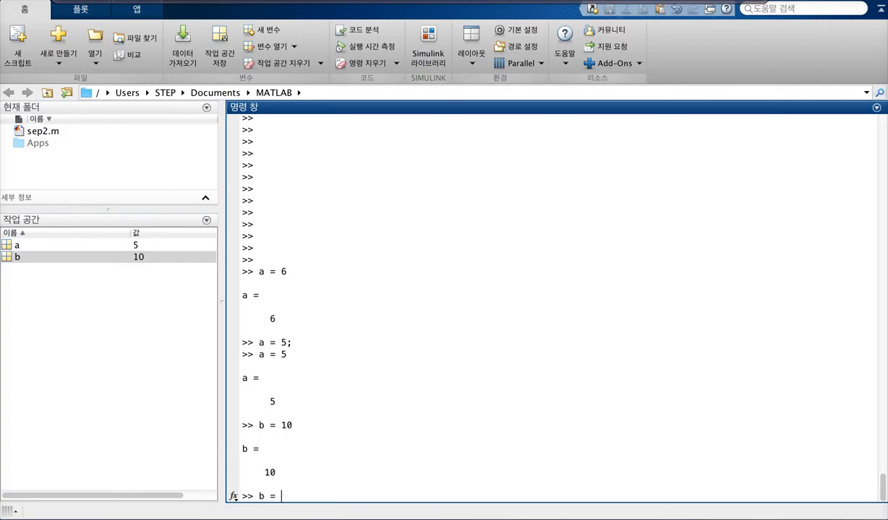
type("c = a * b")
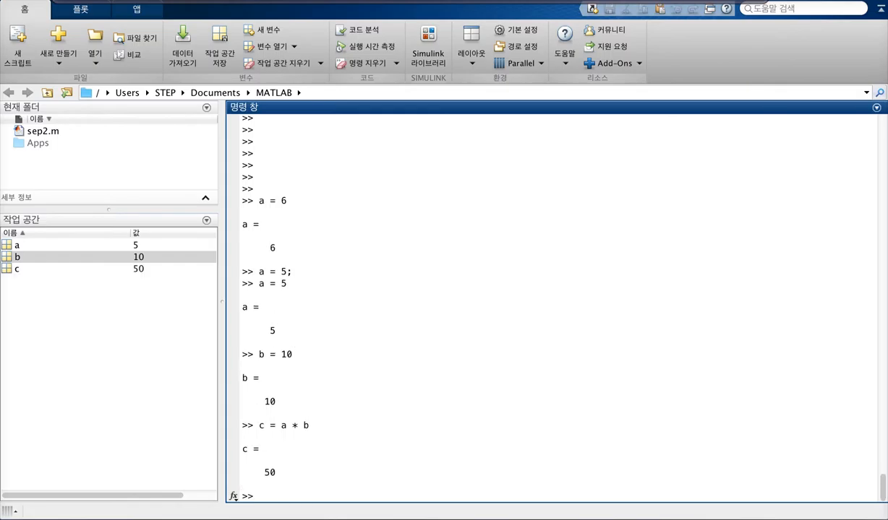
type("a *")
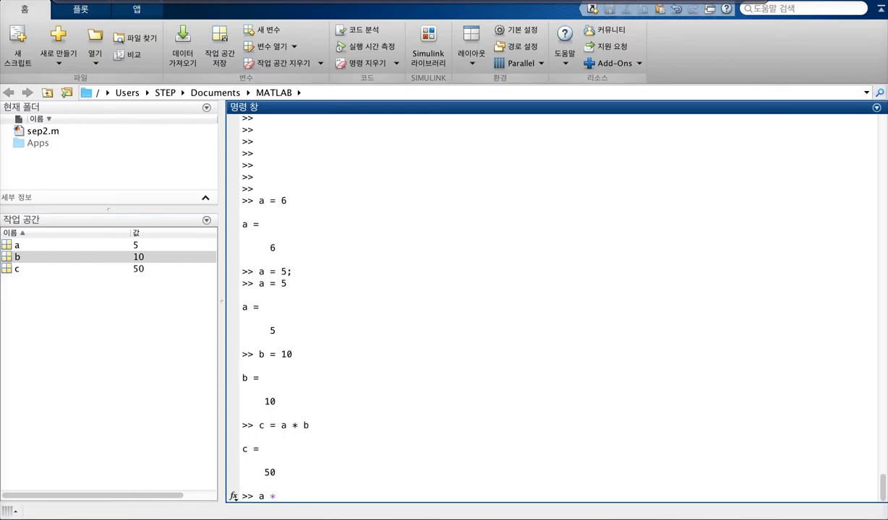
Evaluate a + b giving 15 and redefine c as a + b
type("+ b")
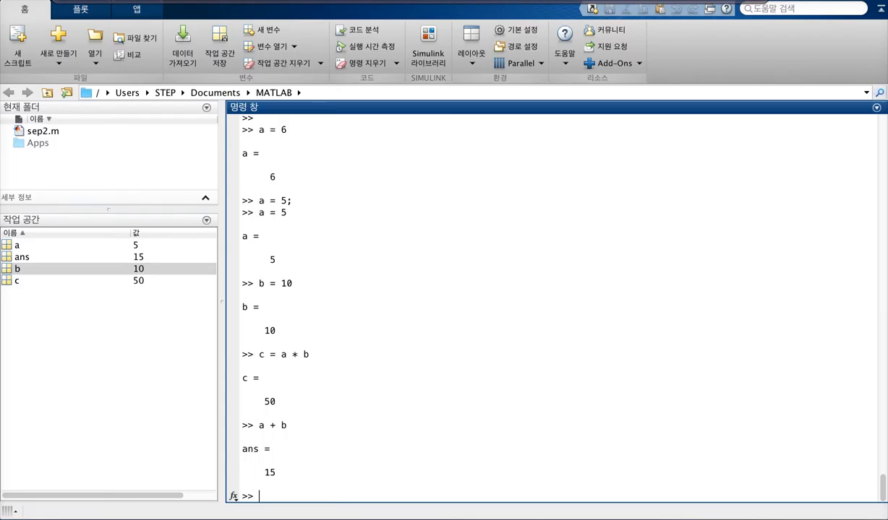
type("c")
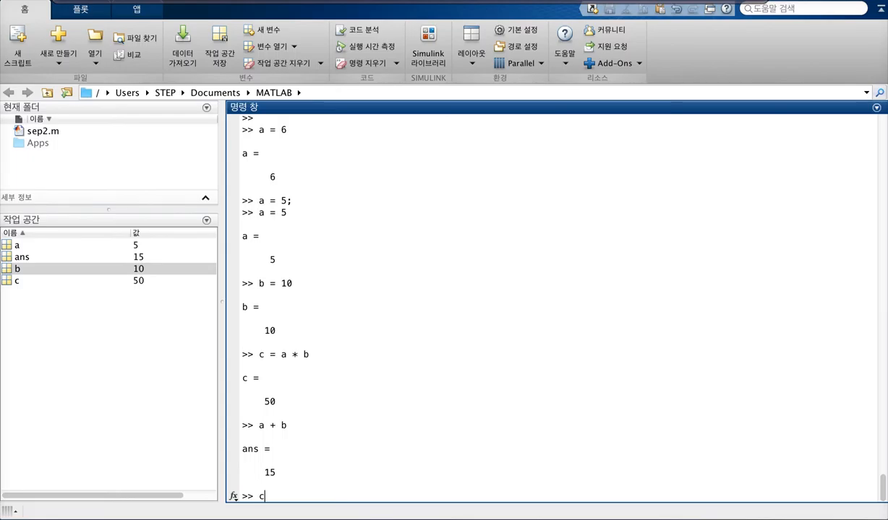
type("= a + b")
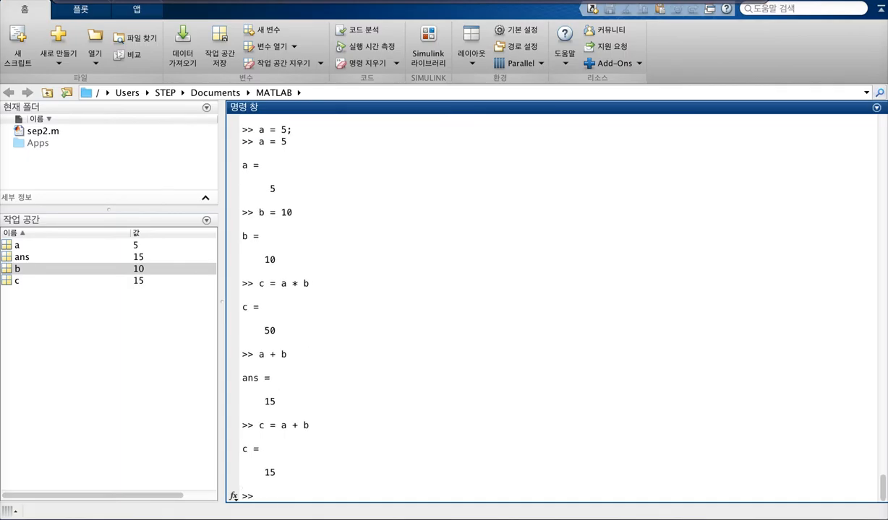
Divide a by b, giving ans = 0.5000, and check it in the workspace
left_click(22, 258)
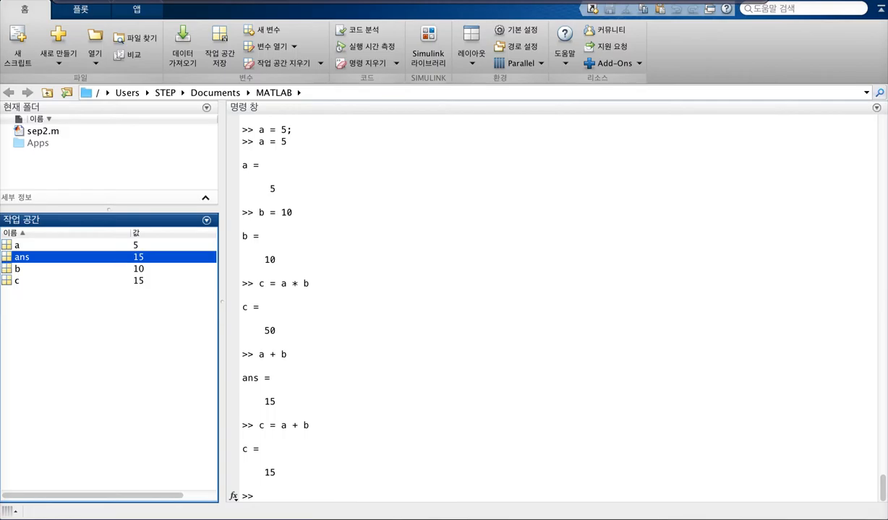
left_click(528, 289)
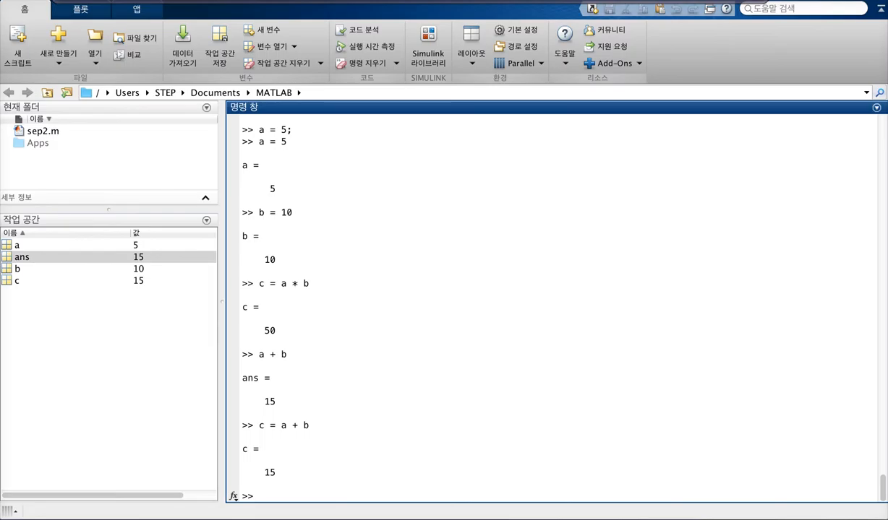
left_click(21, 258)
type("a")
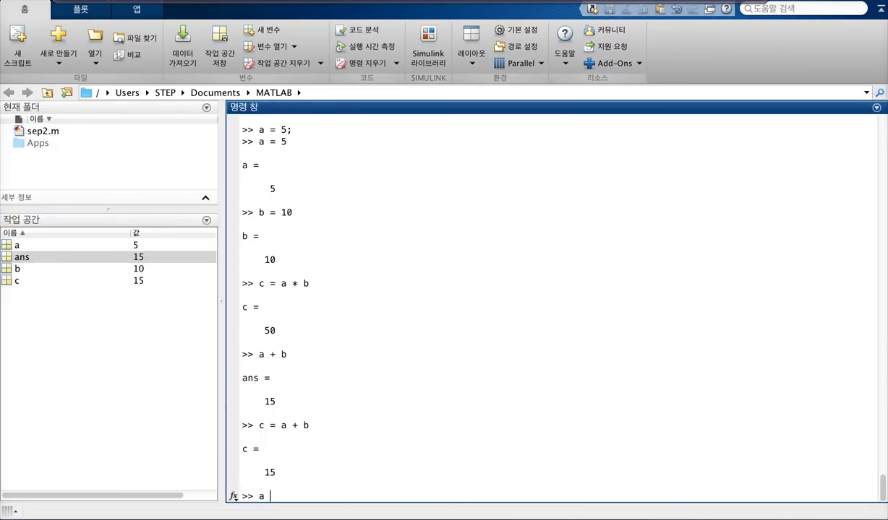
type("/")
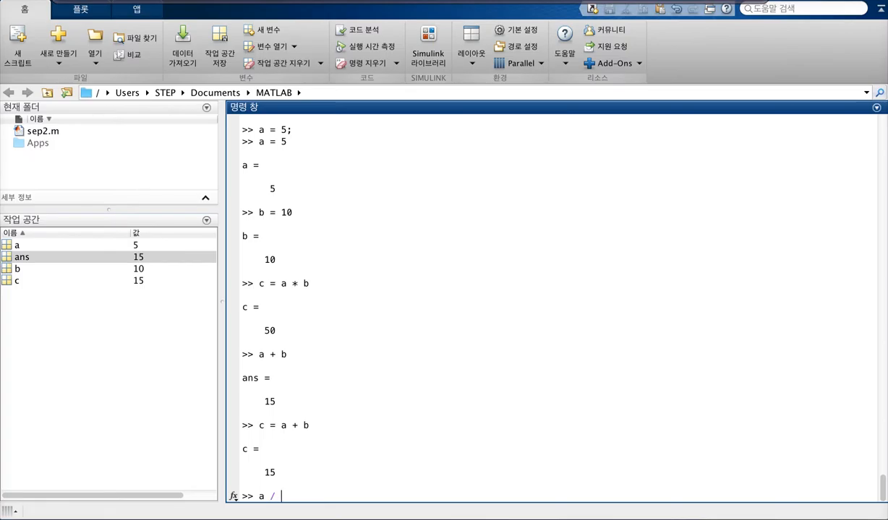
key("Return")
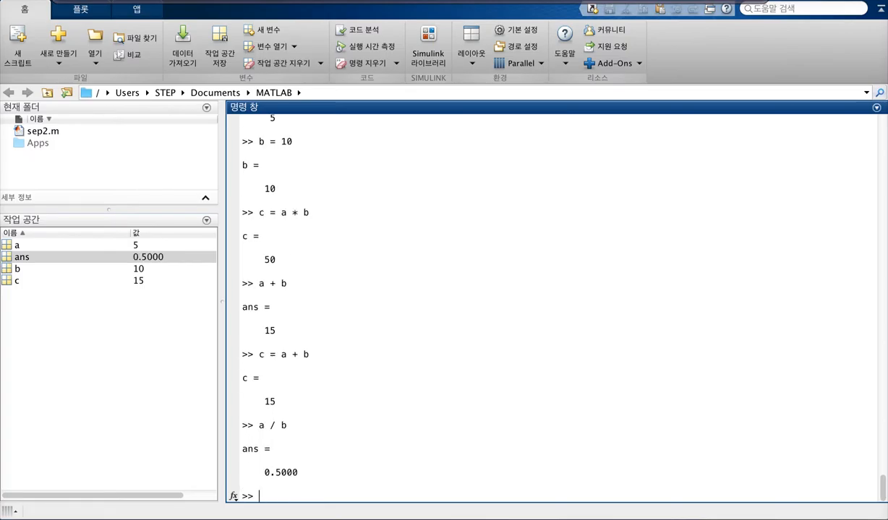
left_click(23, 258)
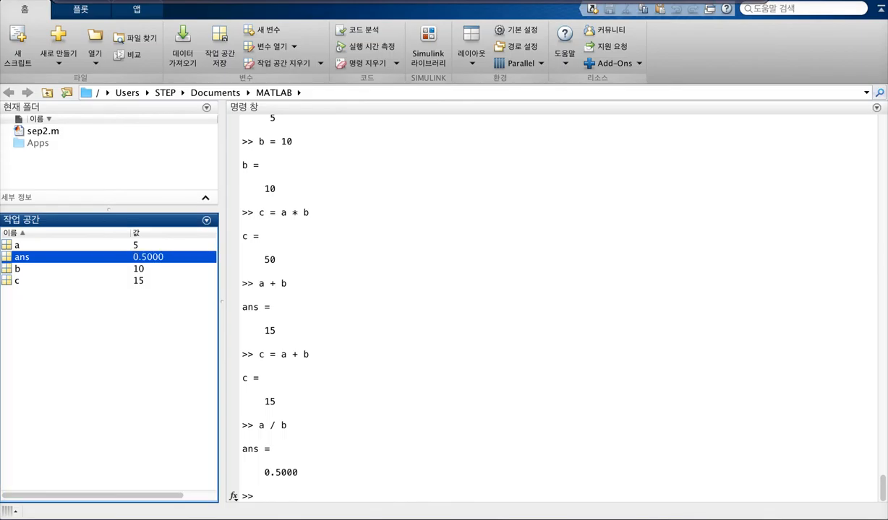
Raise a to the power b, giving 9765625, and select the result
type("a")
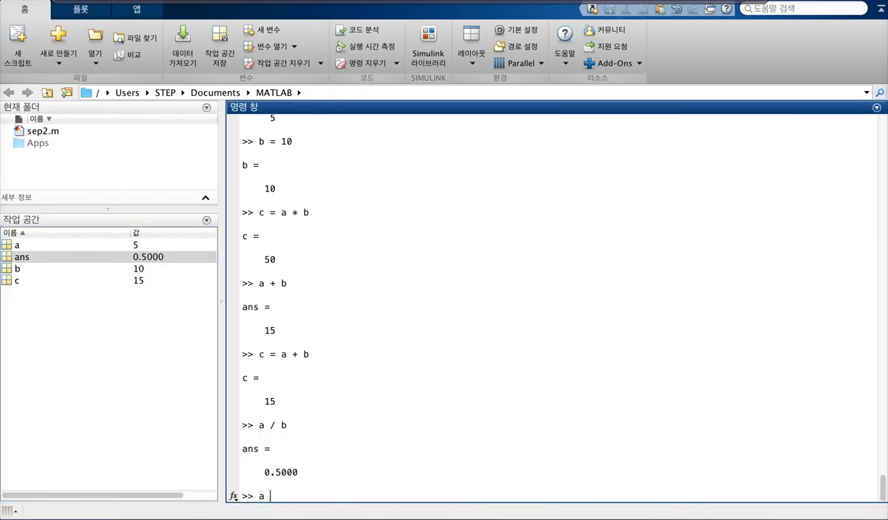
type("^")
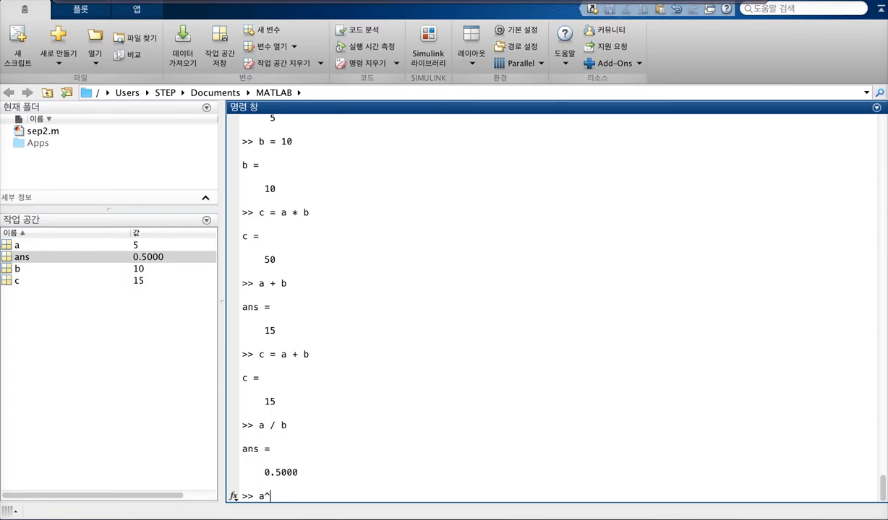
key("Enter")
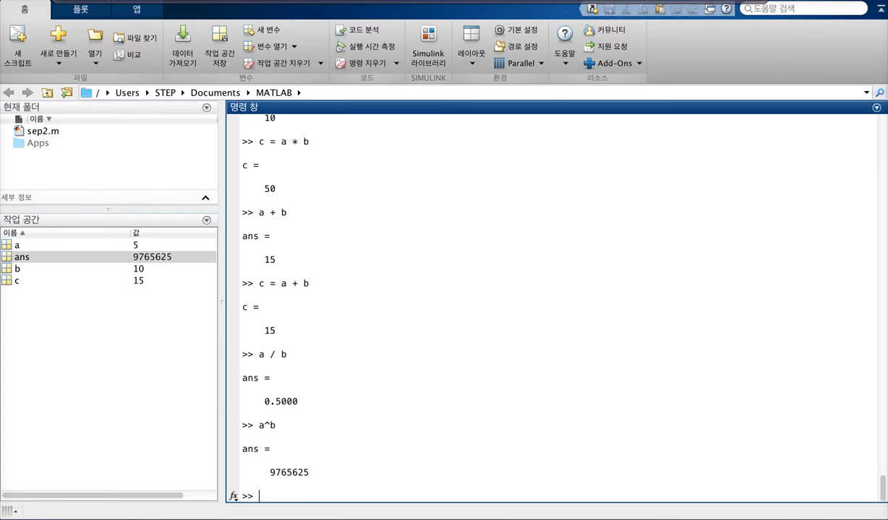
left_click(22, 257)
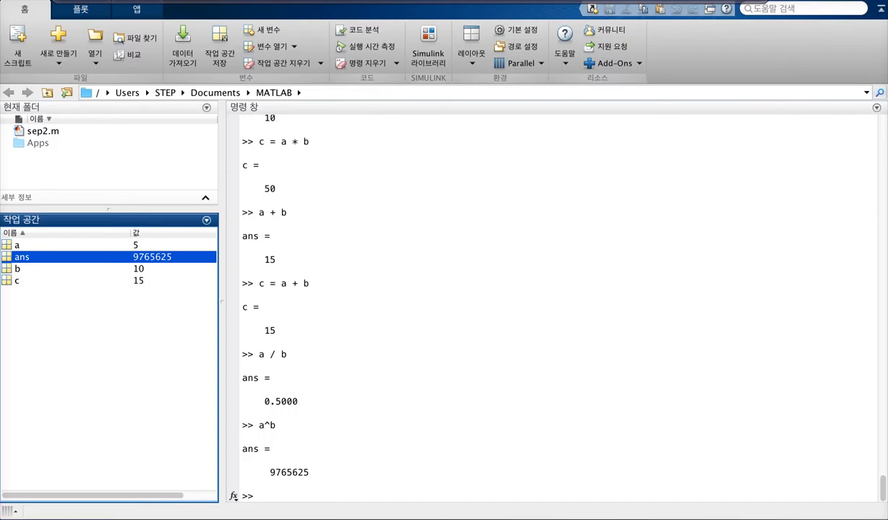
double_click(288, 473)
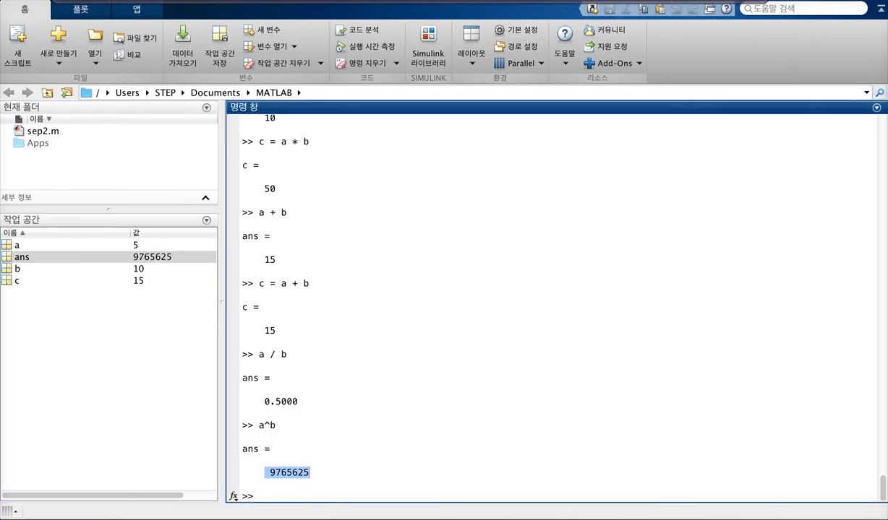
left_click(17, 280)
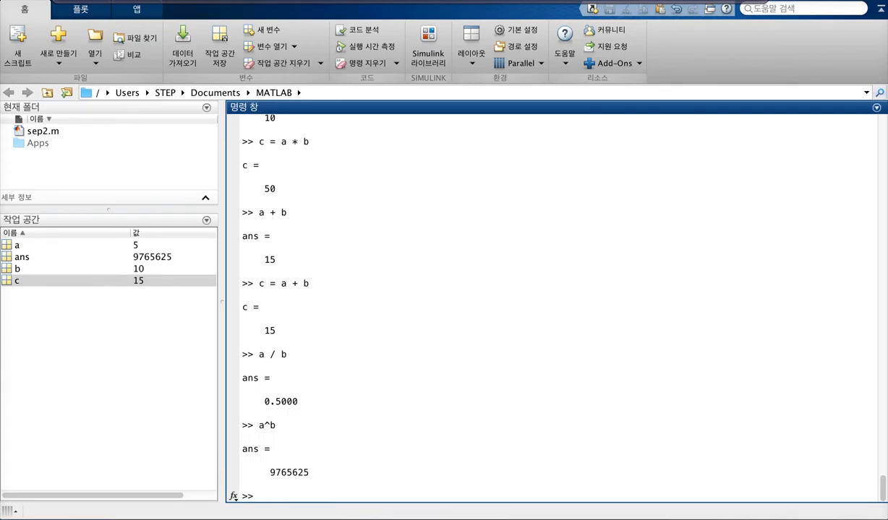
Run rand again to produce another random number between 0 and 1
type("rand")
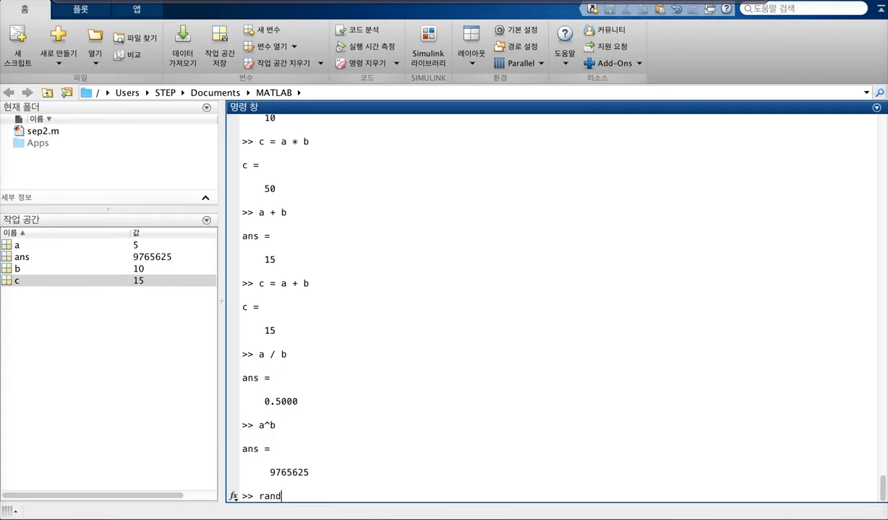
type("om")
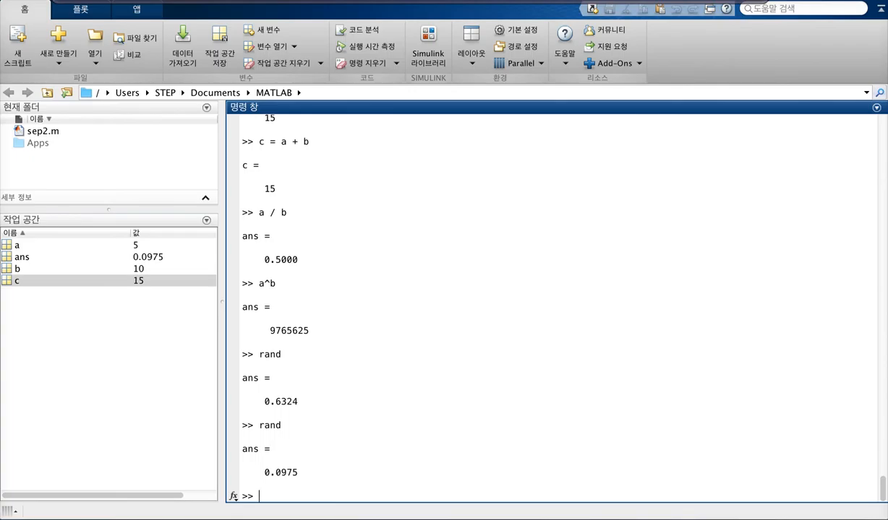
type("a^b")
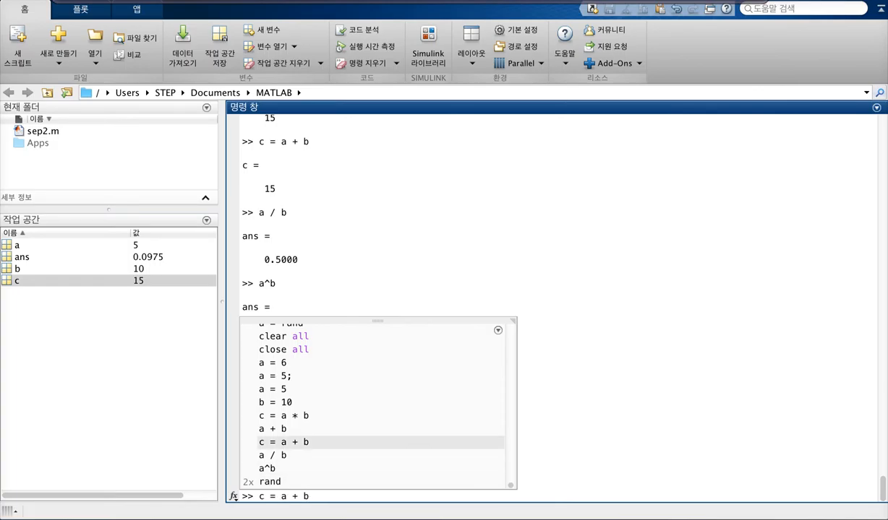
left_click(273, 483)
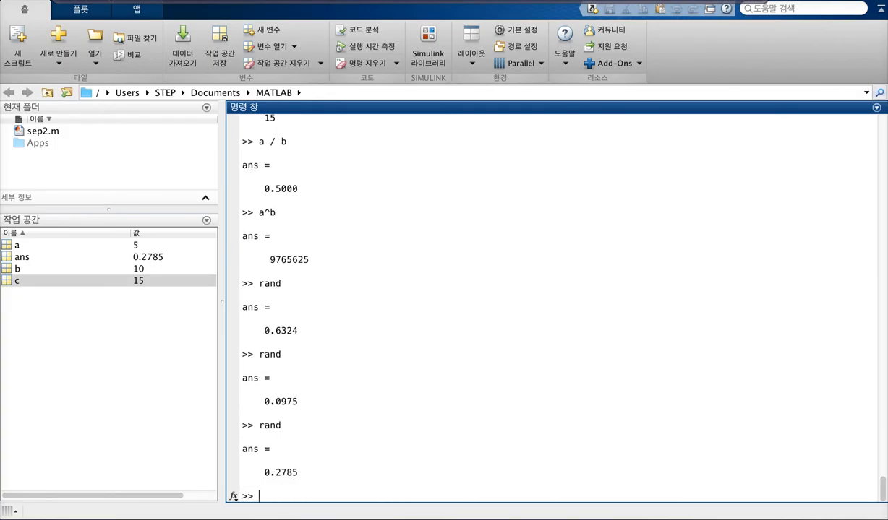
Generate a 3-by-5 matrix of random values with rand(3,5)
type("rand(3")
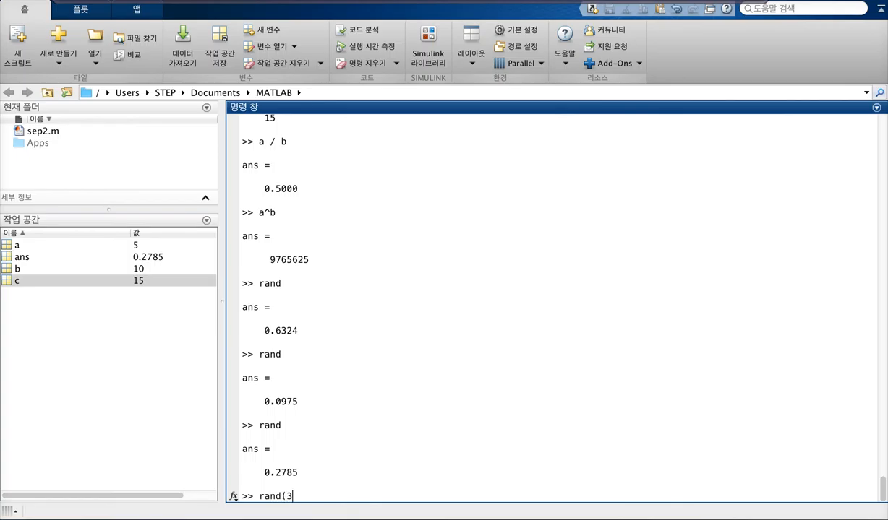
type(",5)")
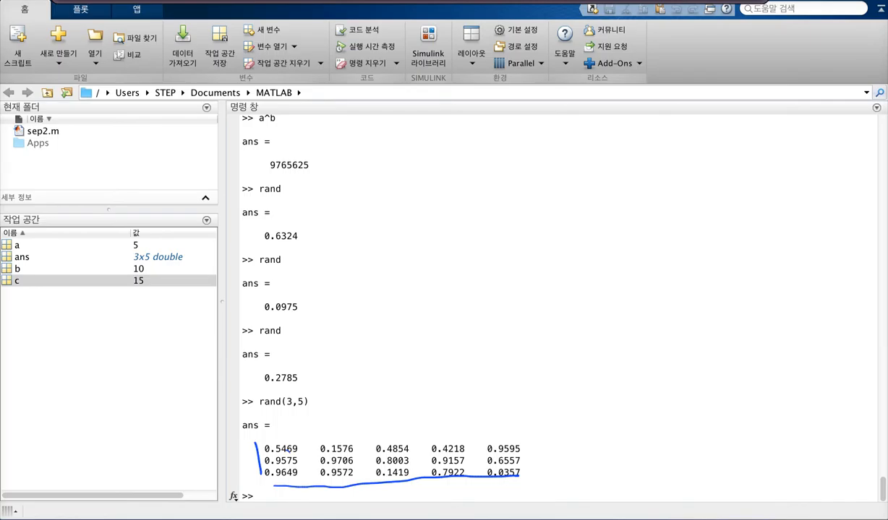
left_click_drag(261, 448, 289, 474)
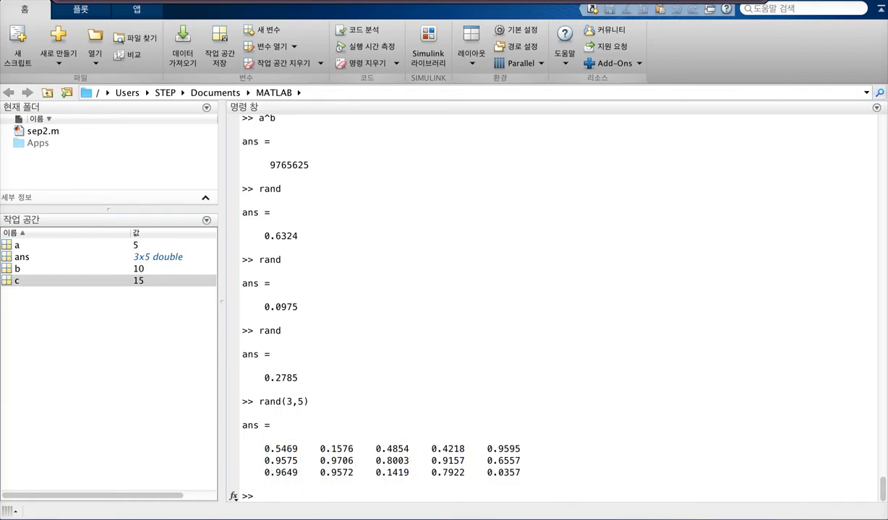
Create a multi-dimensional random array with rand, then start a randint(1,1,4) call
type("r")
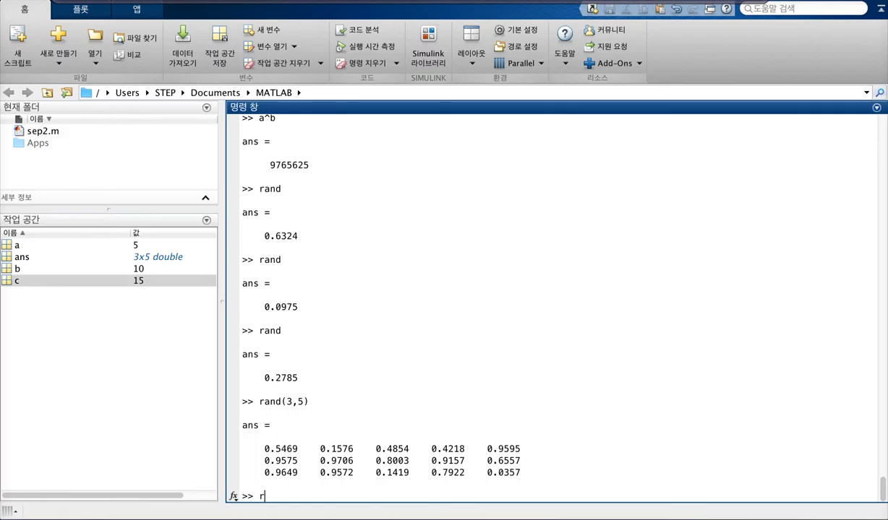
type("and(1:")
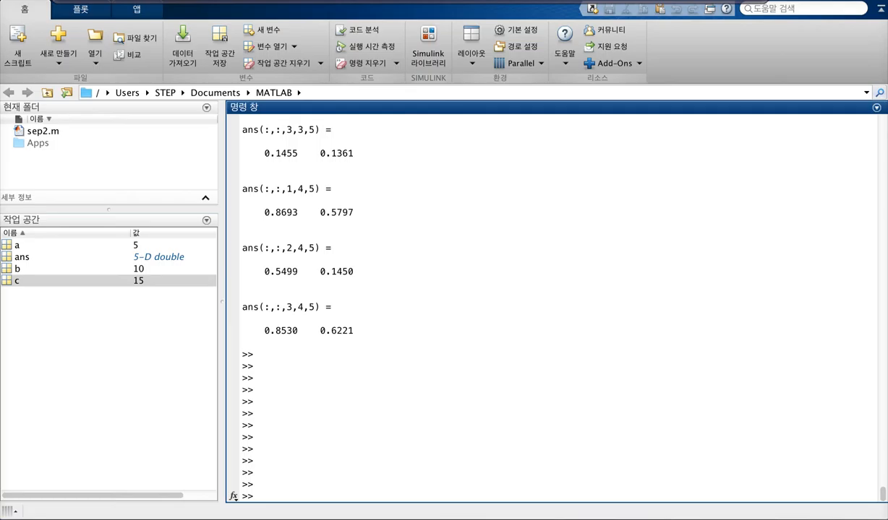
type("randin")
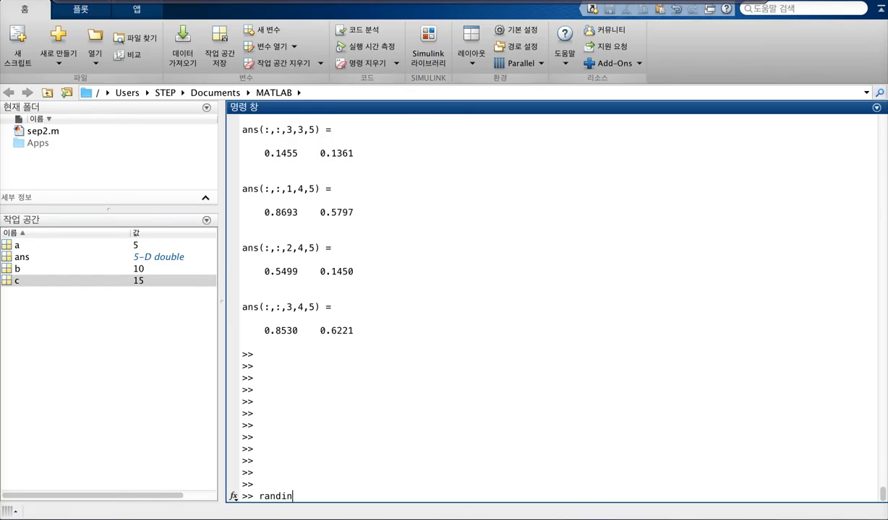
type("t(")
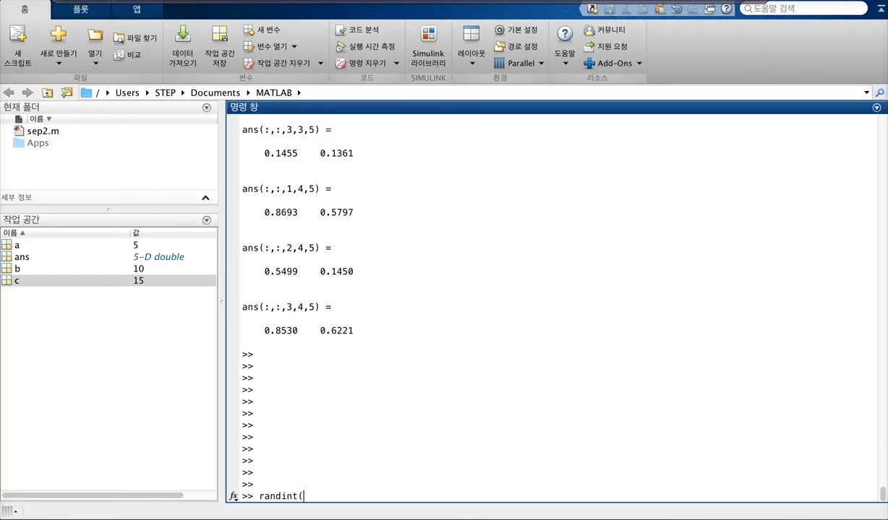
type("(")
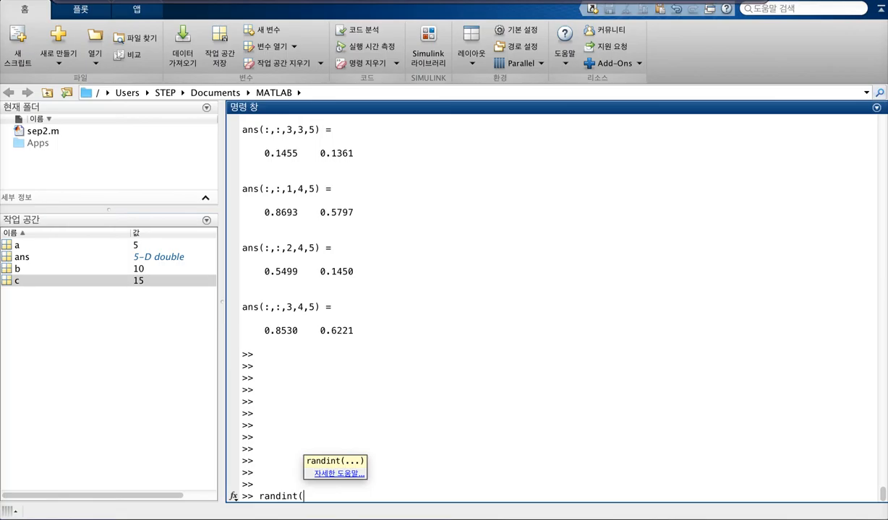
type("1,1")
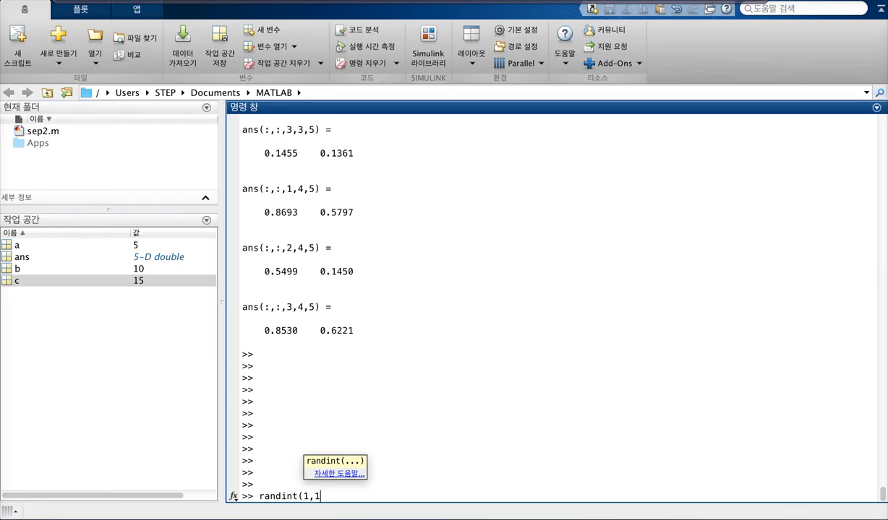
type("4)")
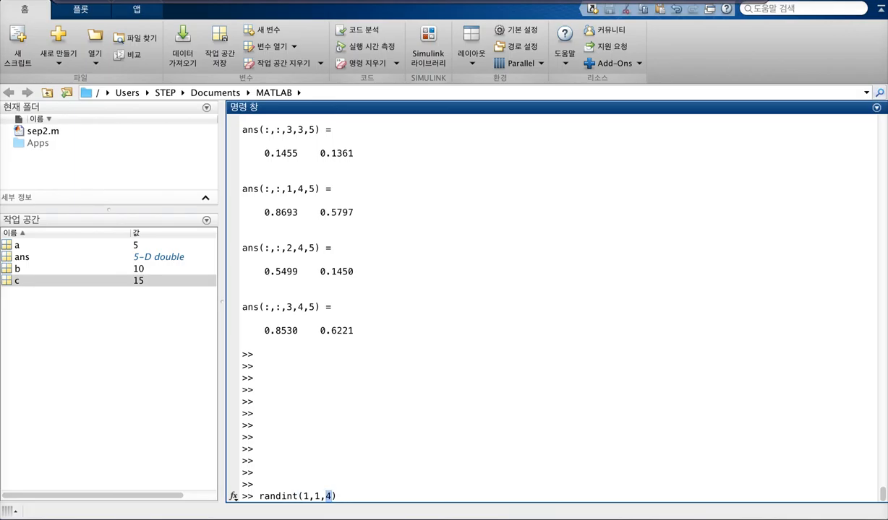
type("N")
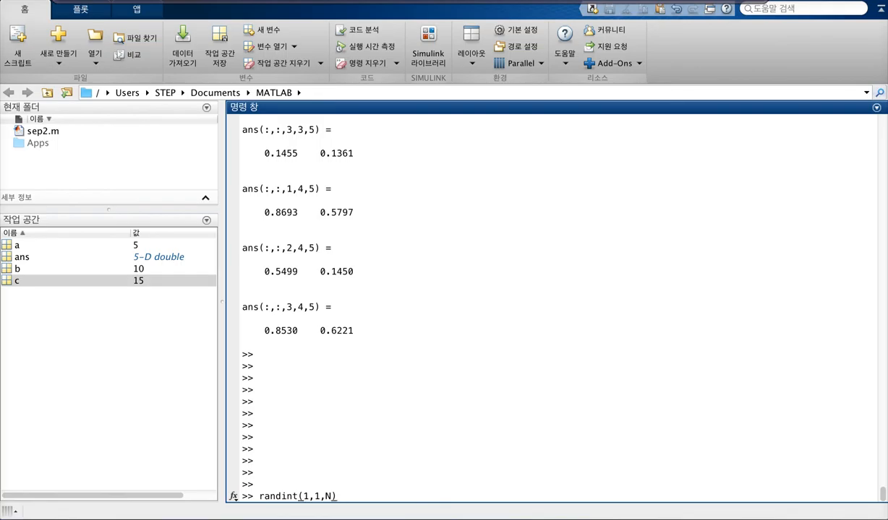
type(";")
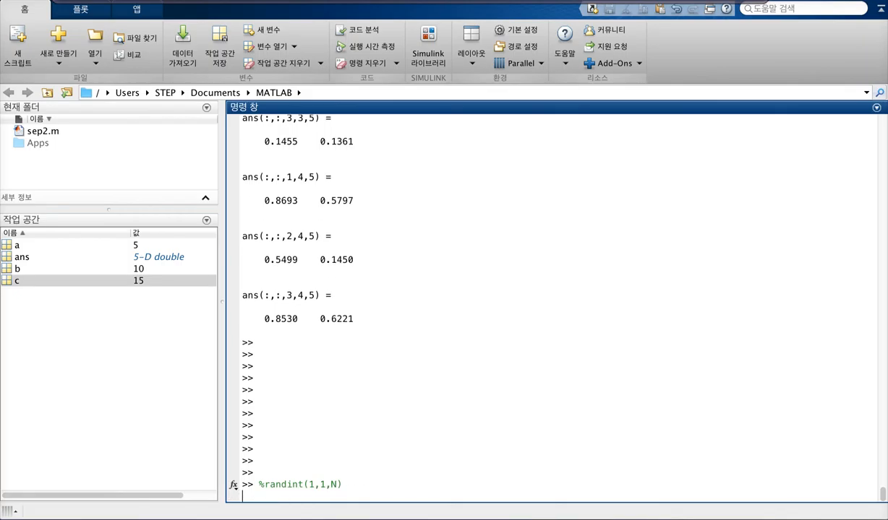
Run randint(1,1,4) with the comment '% random int between 0 and 3 (N-1)', returning 1 with an obsolete-function warning
type("randint")
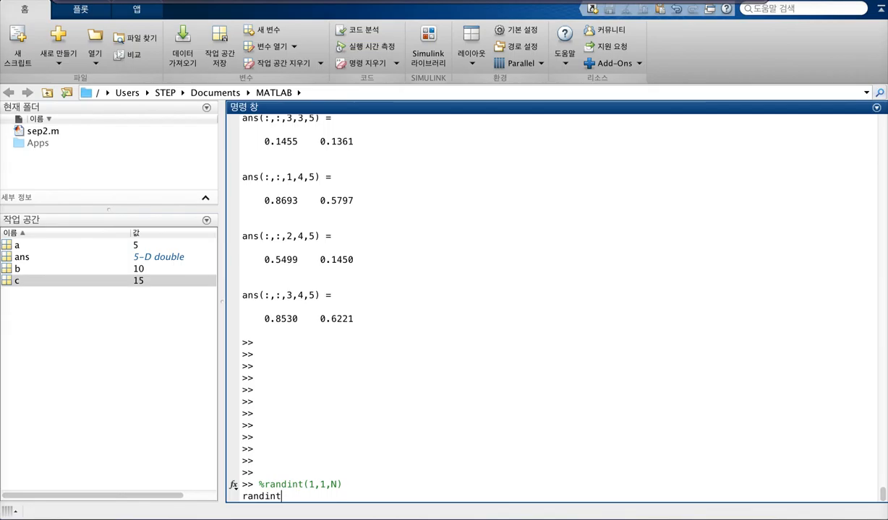
type("(1,1,")
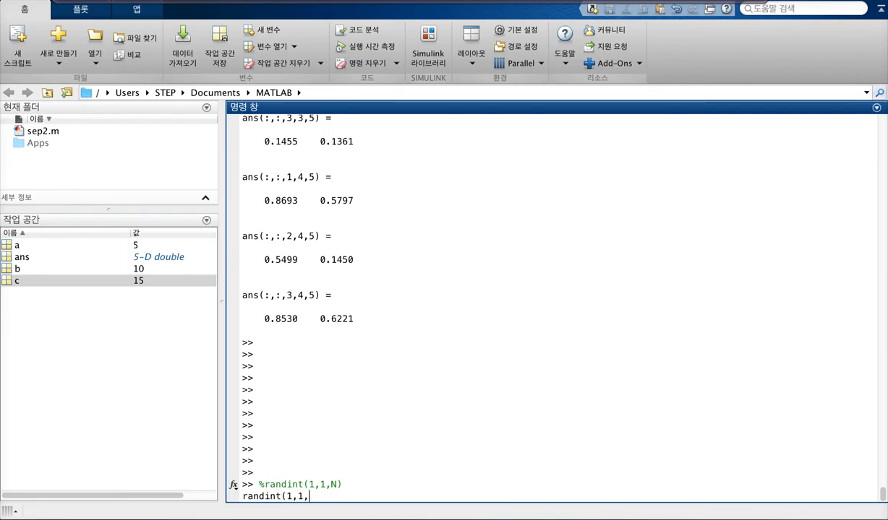
type("4")
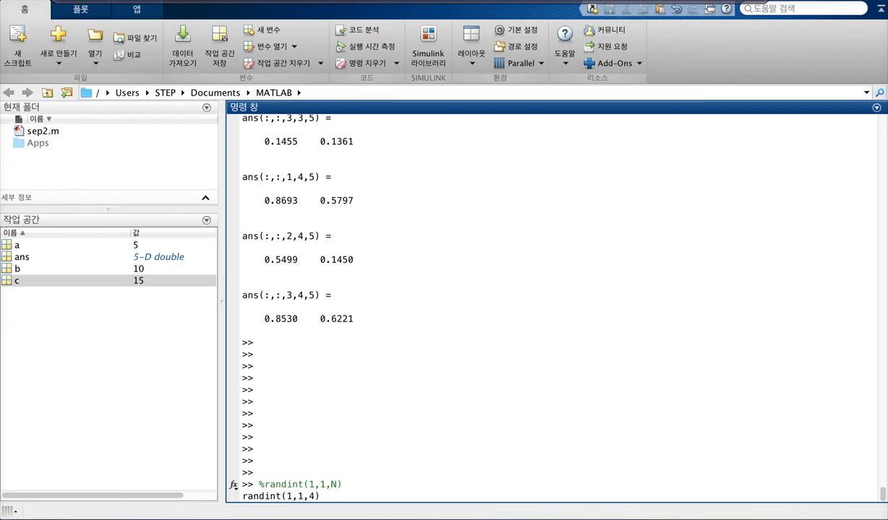
type("%")
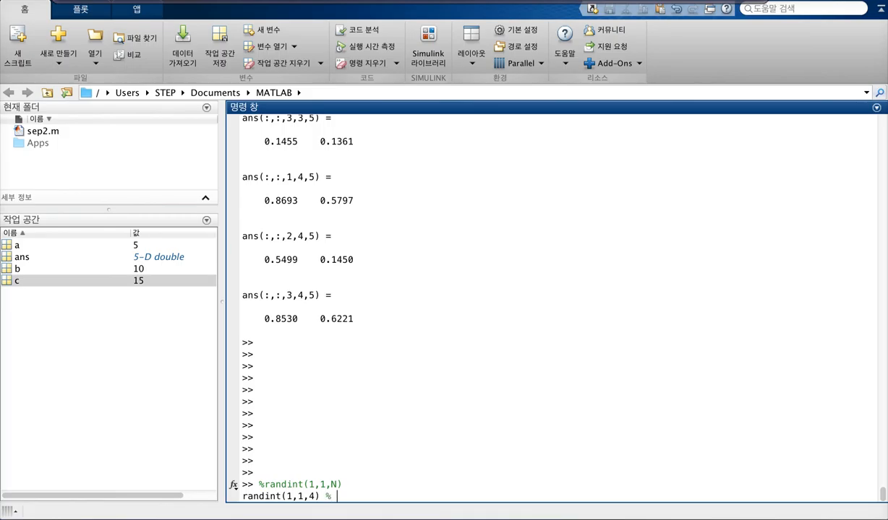
type("be")
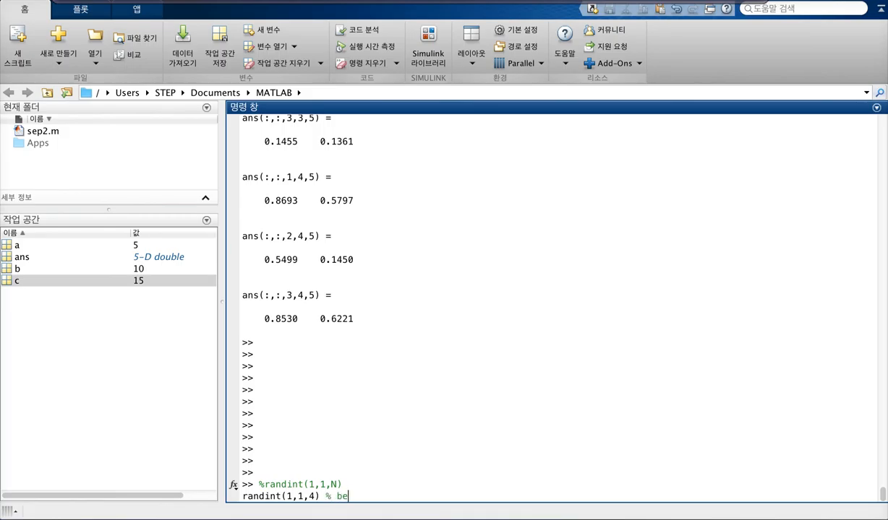
type("random int between 1")
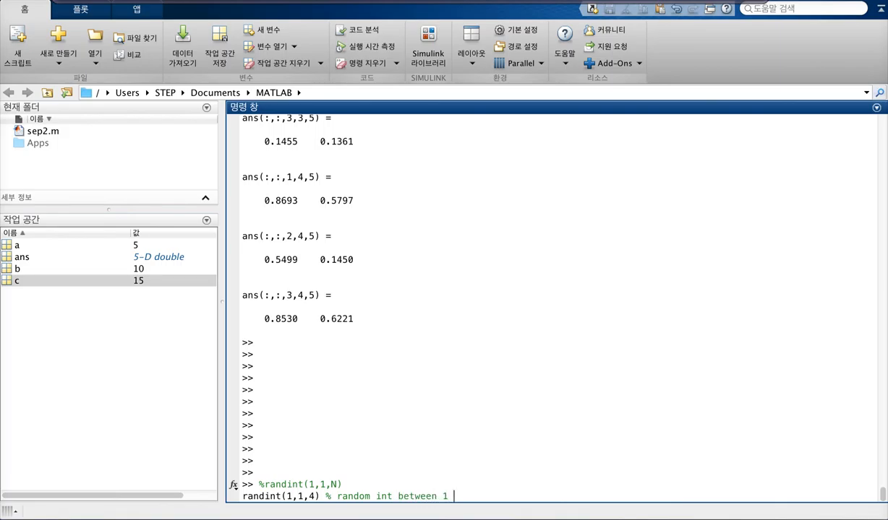
type("and 3 (")
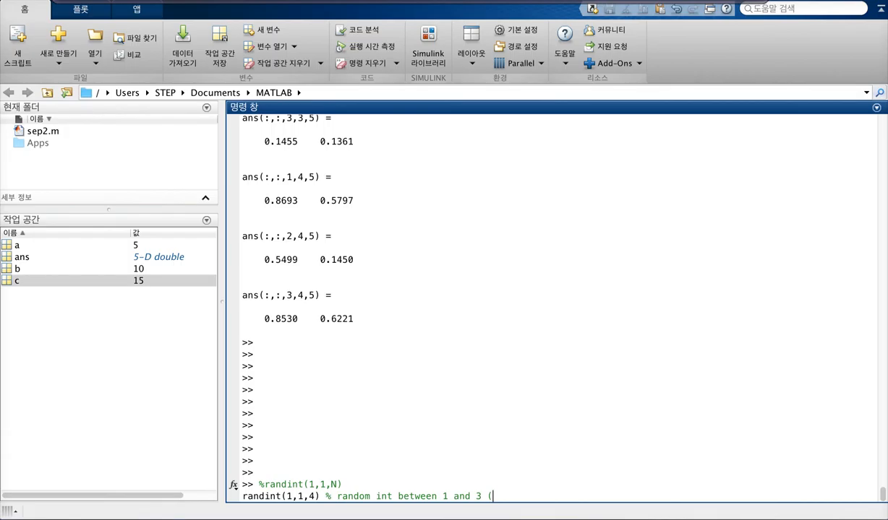
type("N")
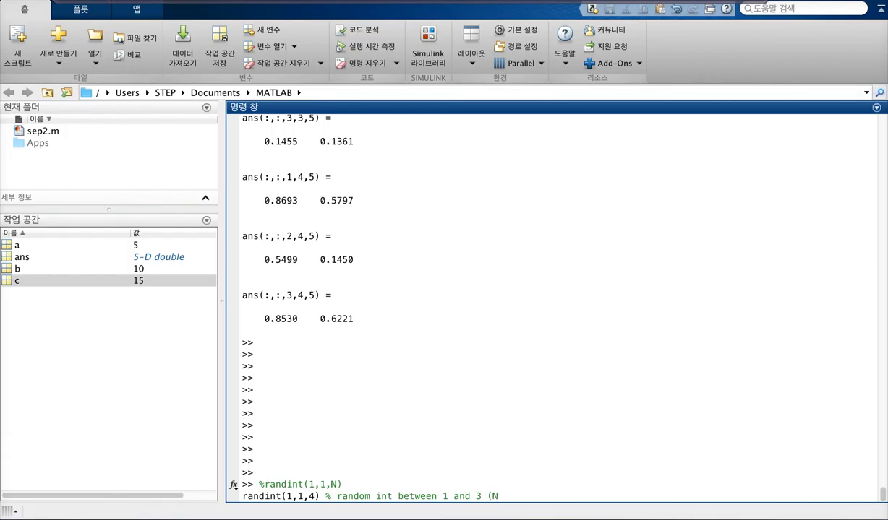
type("-1)")
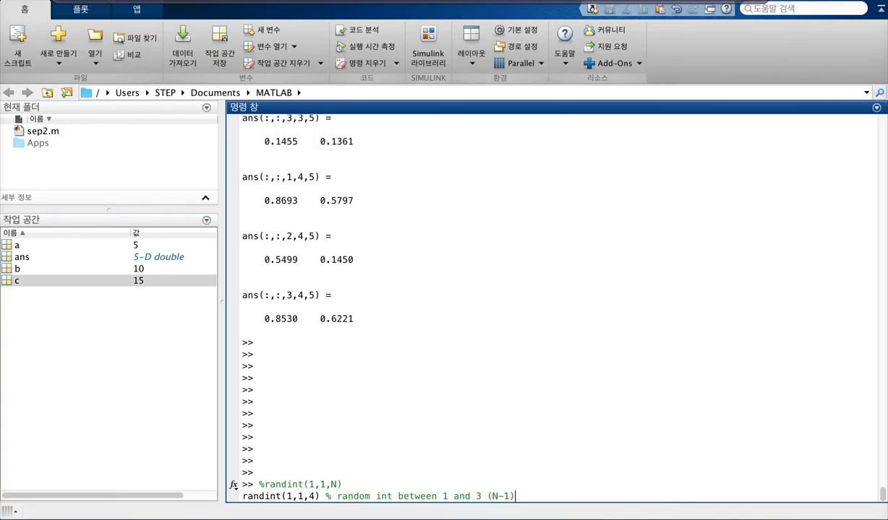
type("0")
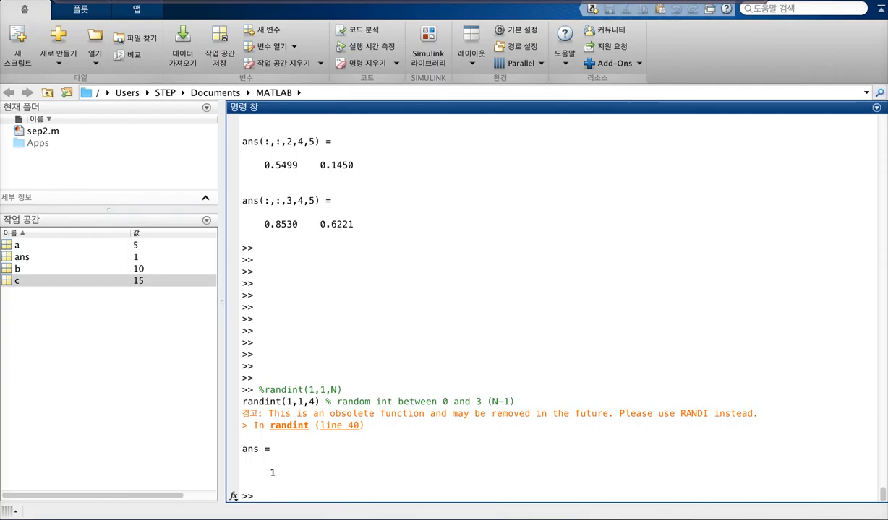
Run randi(1,1,4), returning a 1-by-4 row of ones, and begin a help command
type("randi")
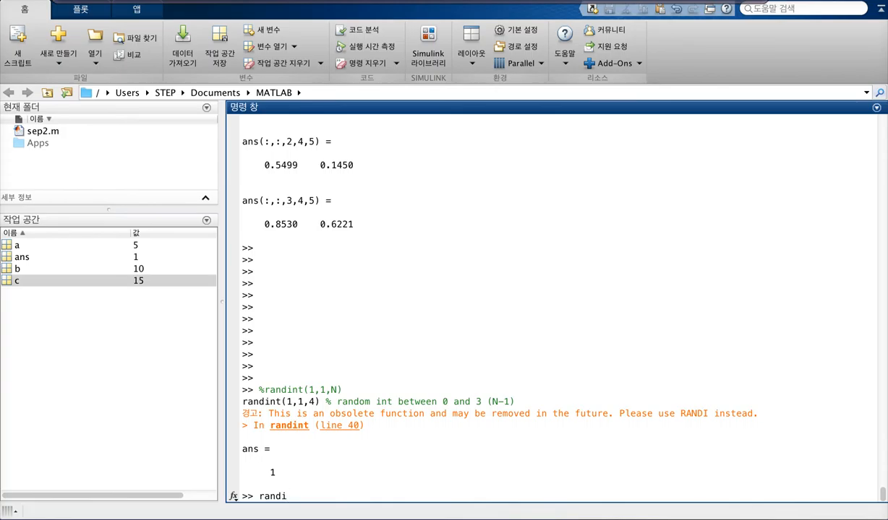
type("(")
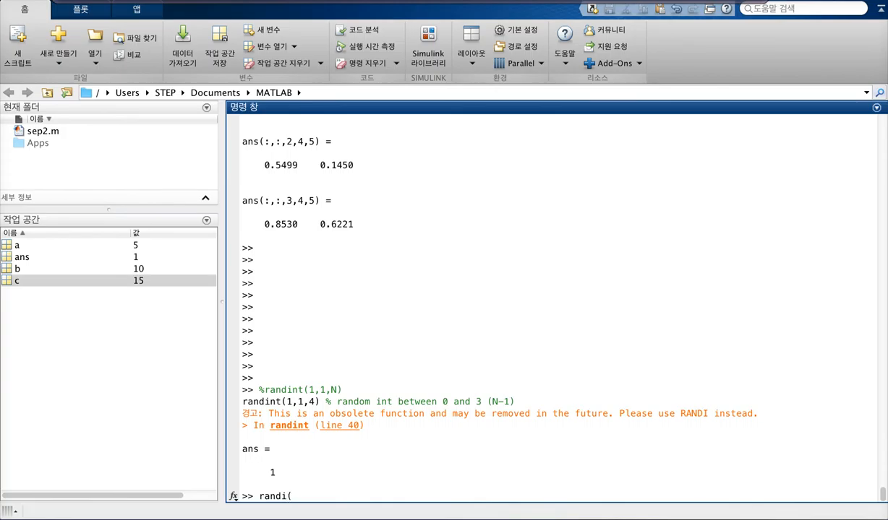
type("1,1,4)")
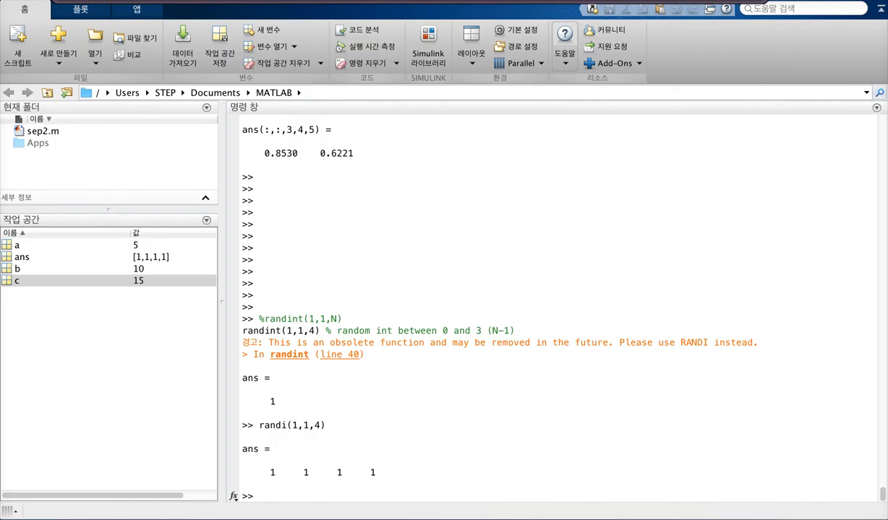
type("help")
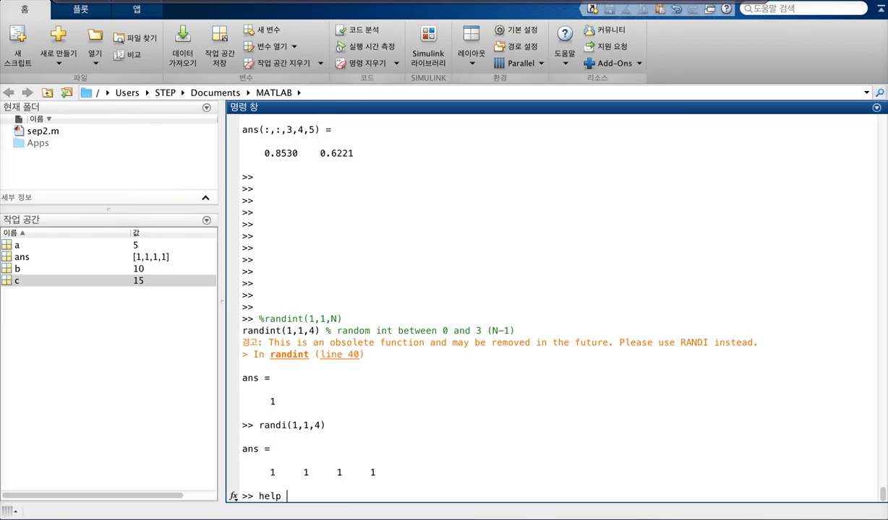
Read help randi, then run randi(5)
type("randi")
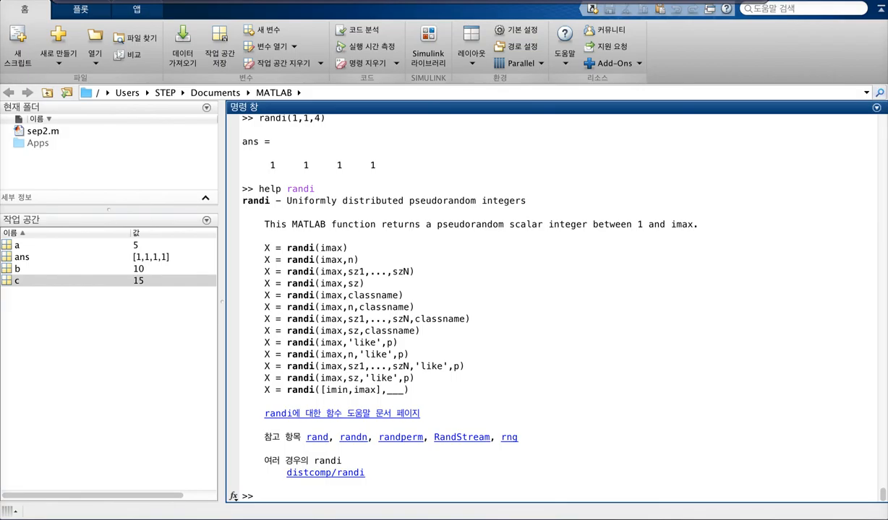
left_click_drag(265, 224, 541, 224)
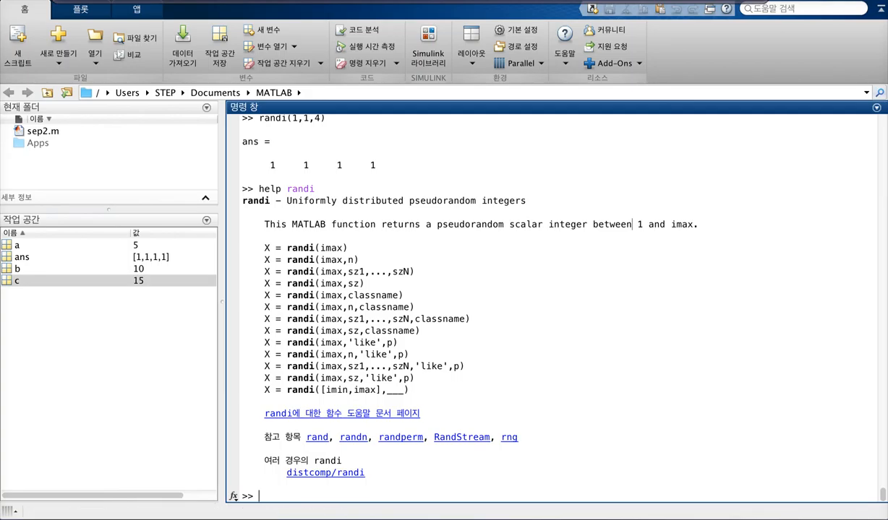
type("randi")
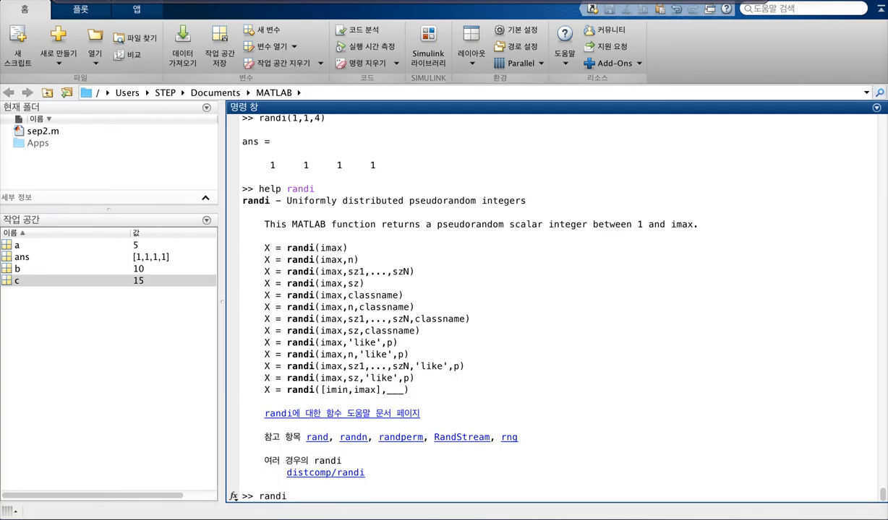
type("randi(5)")
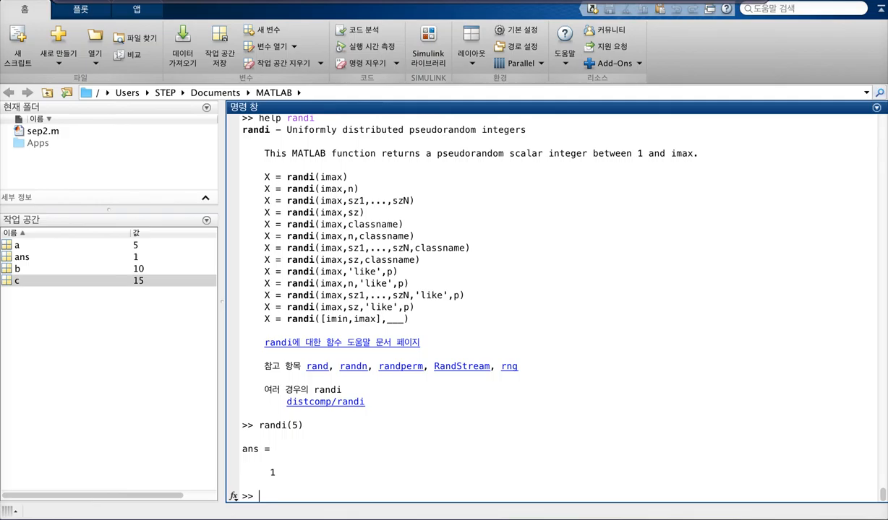
Compare rand(5)'s 5-by-5 random matrix with randi(5) and randi(10), each returning 1
type("rand(5")
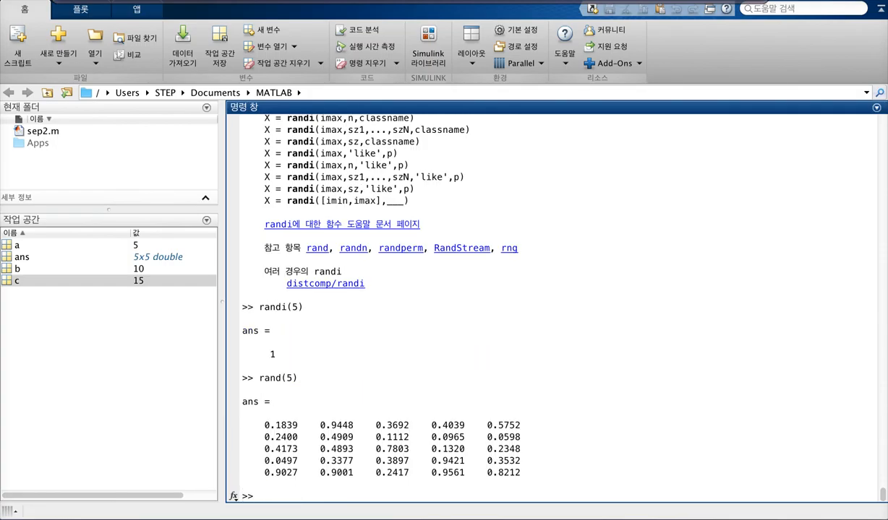
type("rand(5")
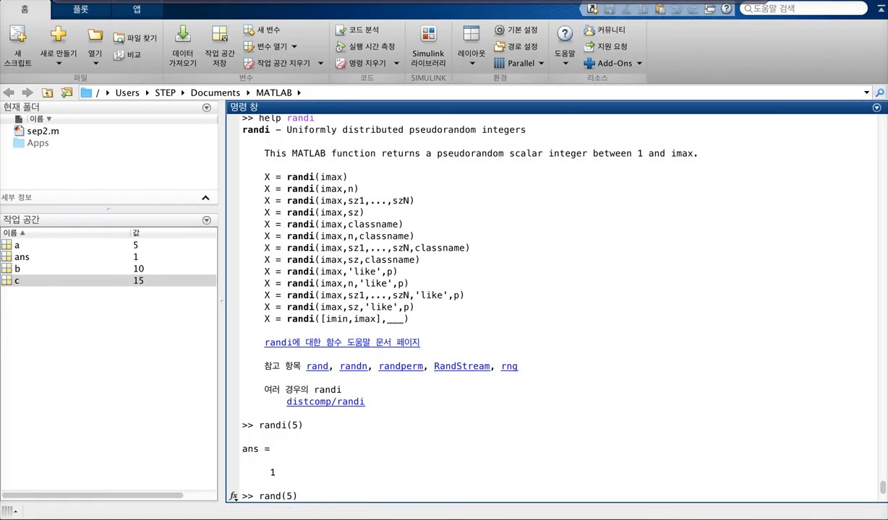
left_click_drag(381, 153, 347, 176)
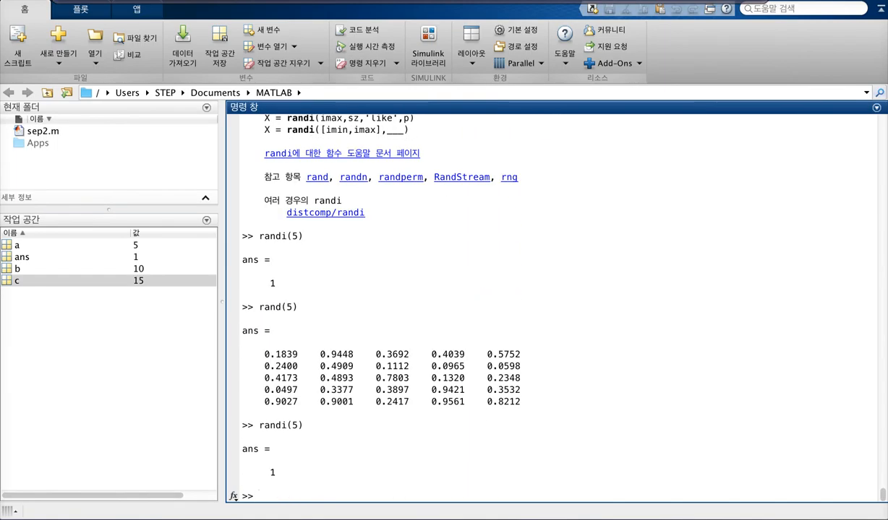
type("randi(10")
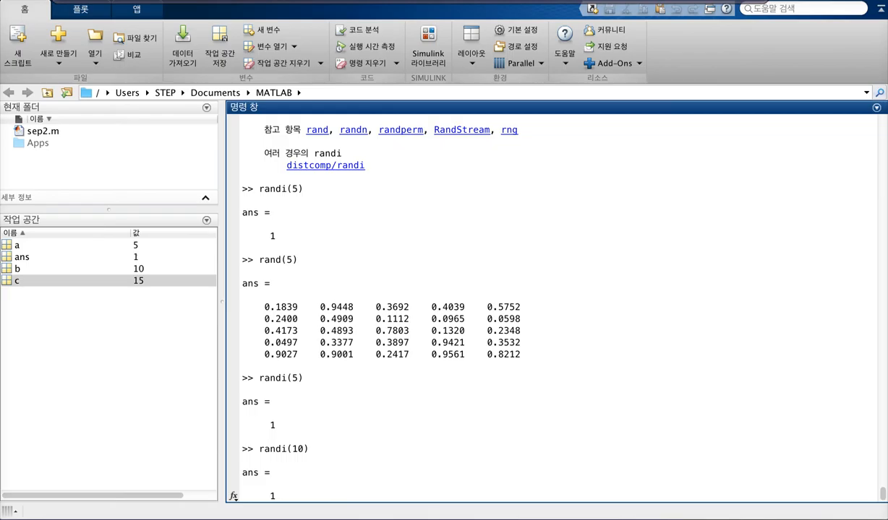
scroll("down", 3)
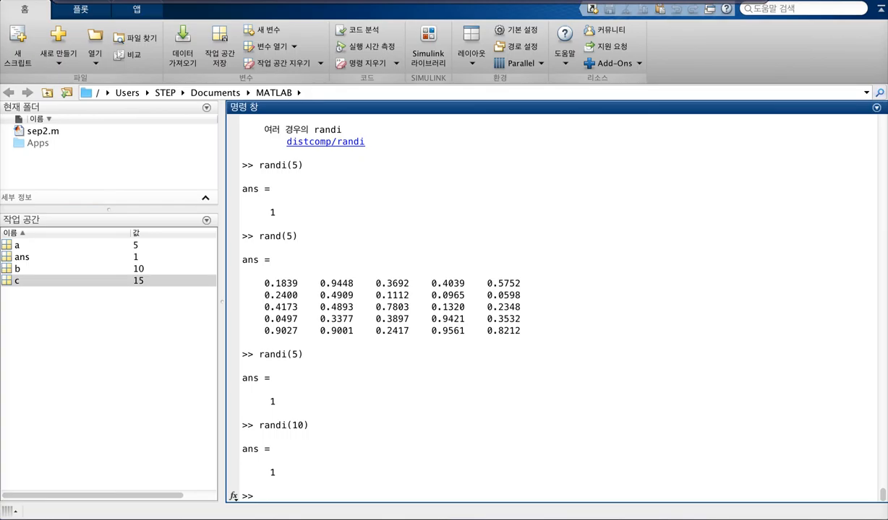
Create the row vector v = [1 2 3]
type("v =")
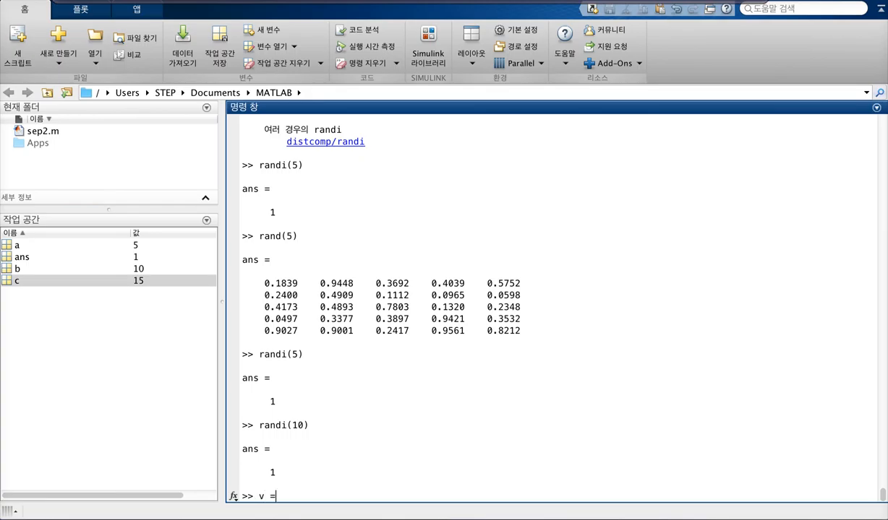
type("[1 2 3")
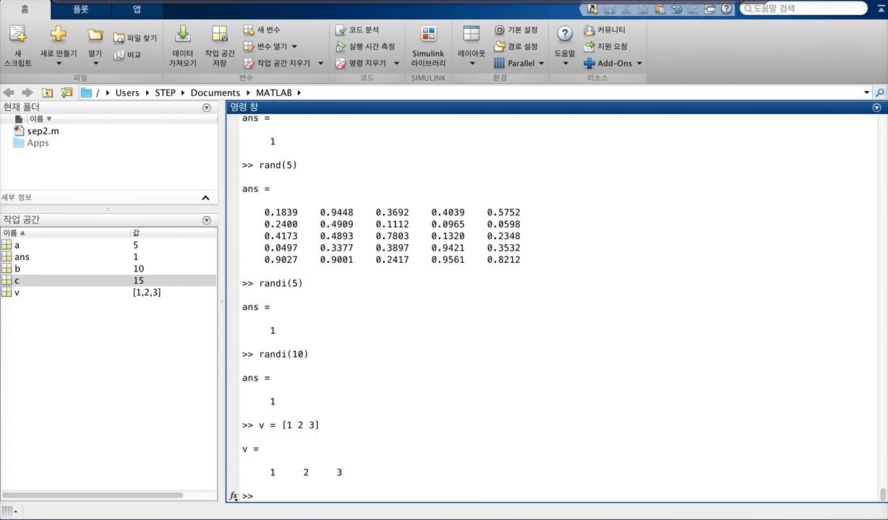
Enter [1 2 3 ; 4 5 6] to produce a 2-by-3 matrix in ans
type("m =")
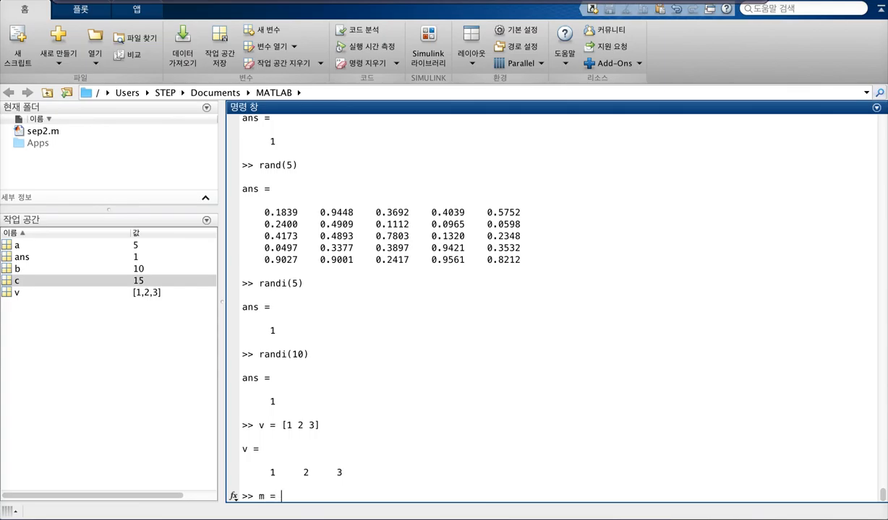
type("[1 2 3")
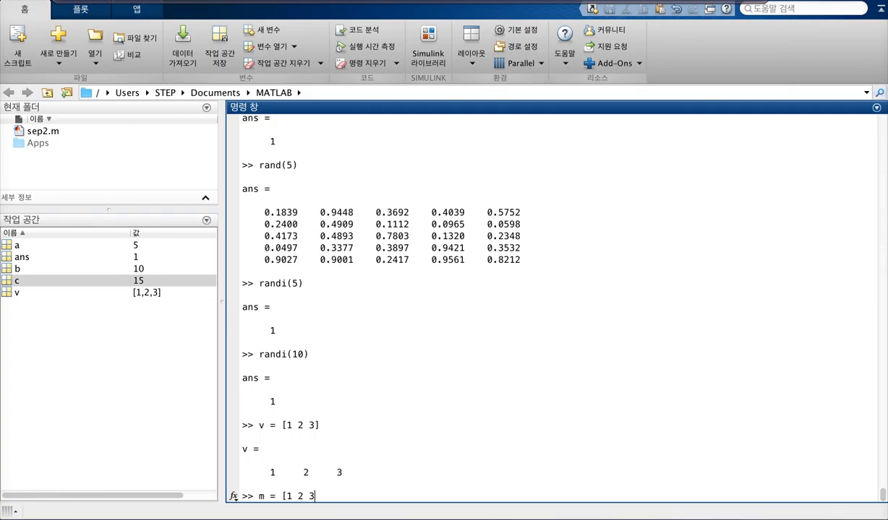
key("BackSpace")
type("[1")
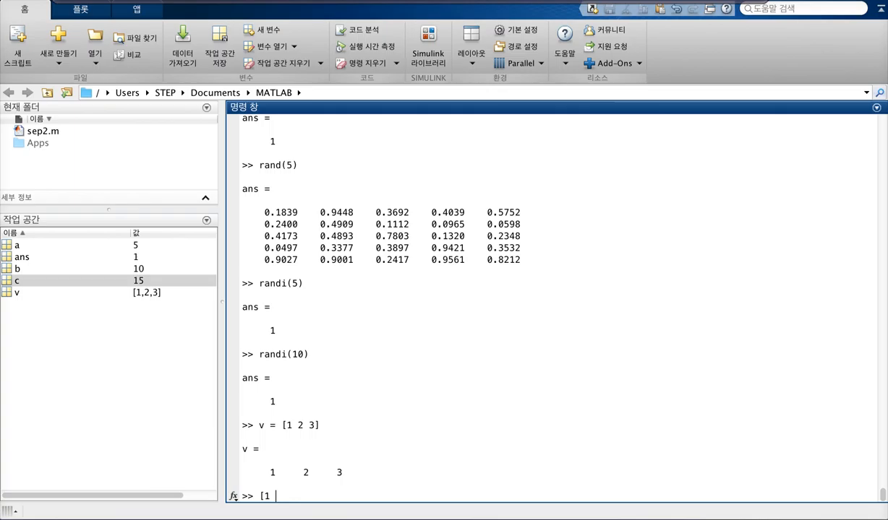
type("2 3 ;")
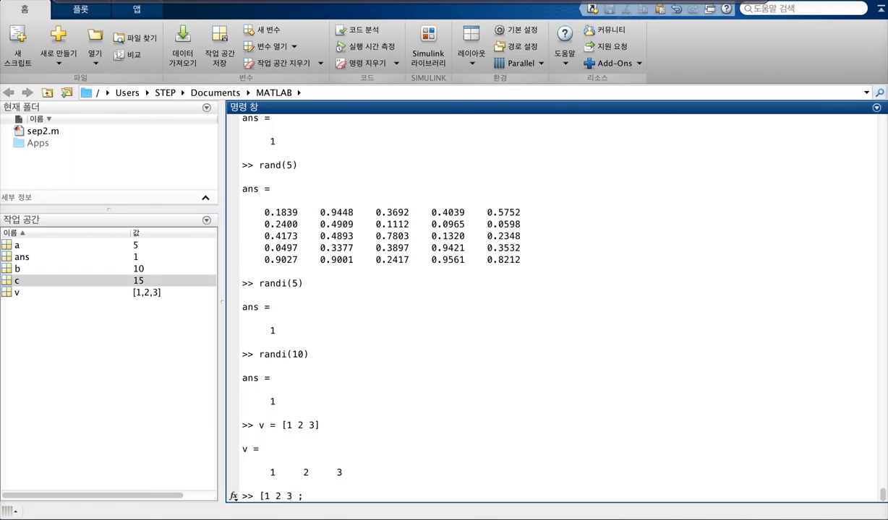
type("4 5 6]")
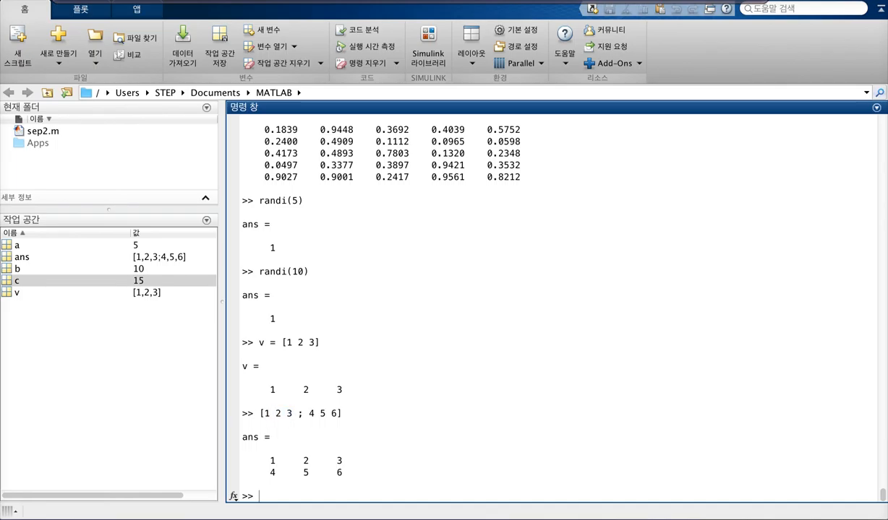
Store [1 2 3 ; 4 5 6] as matrix m and display it
type("m =")
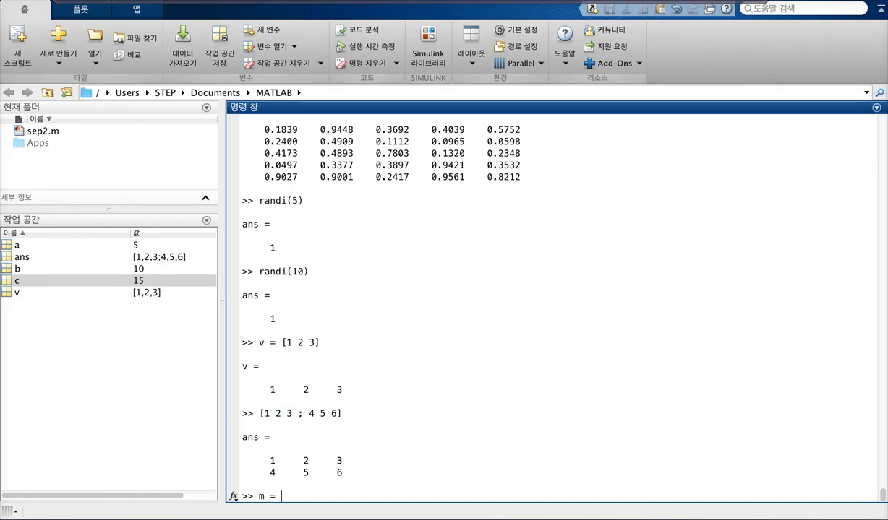
type("[1 2 3 ; 4 5 6")
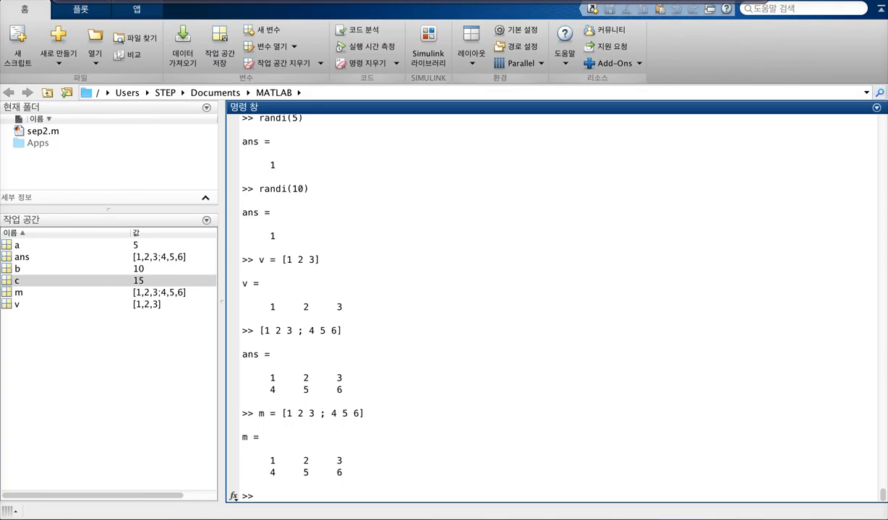
type("m")
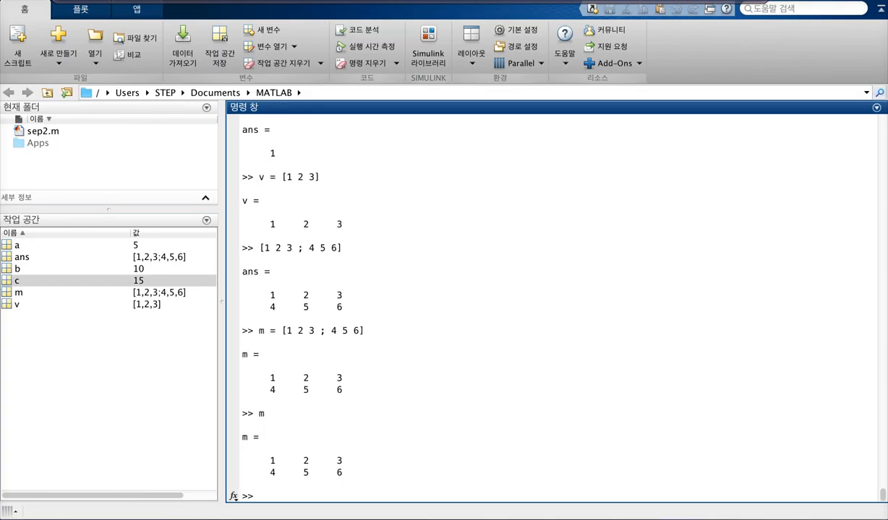
Index m(1,1), m(1,2) and m(2,2), returning 1, 2 and 5
type("m(1,2")
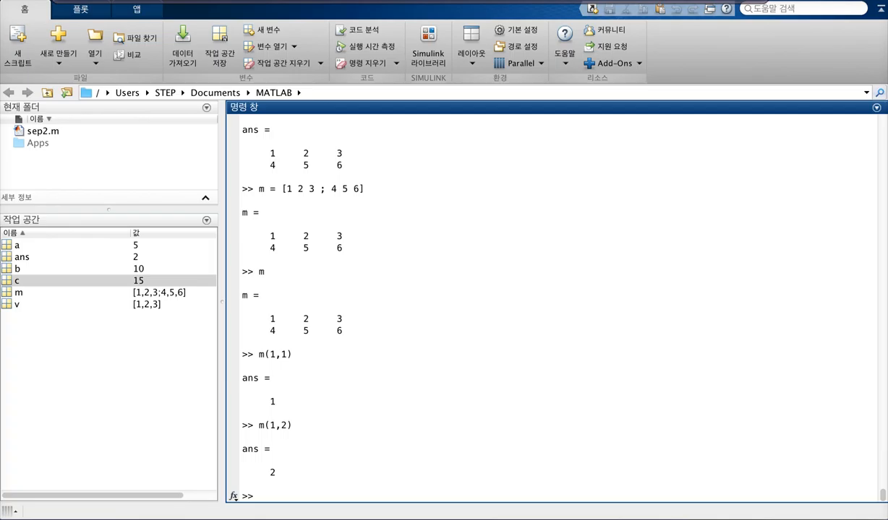
type("m")
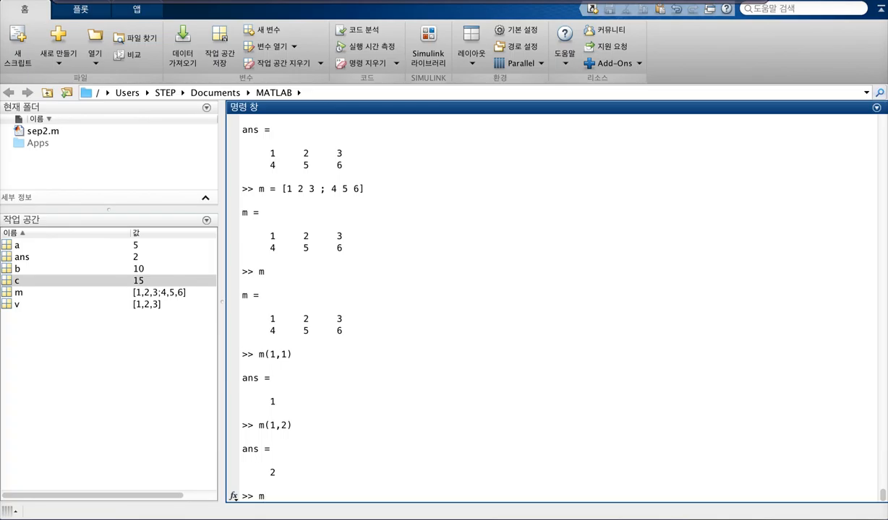
type("(2,2")
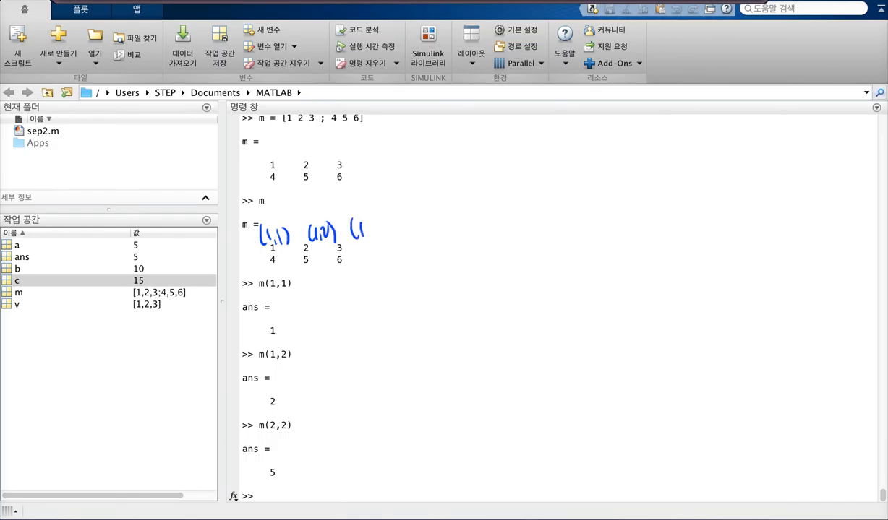
left_click_drag(365, 224, 388, 243)
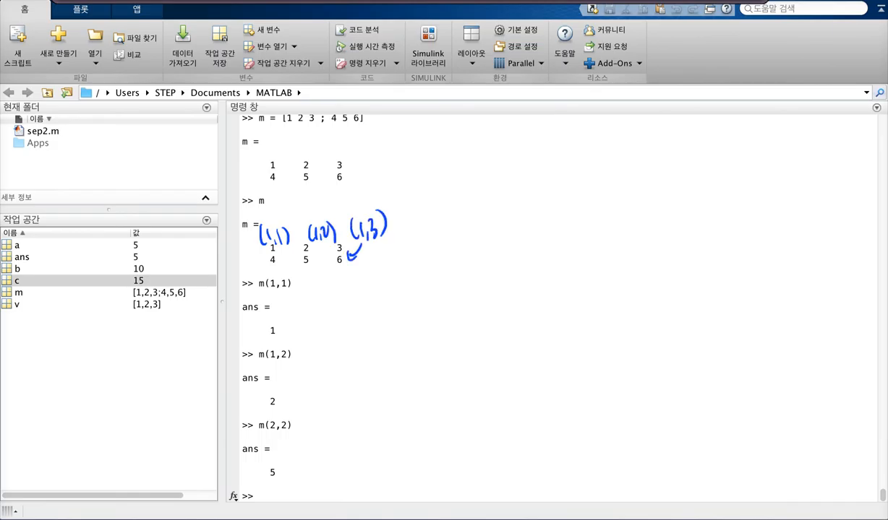